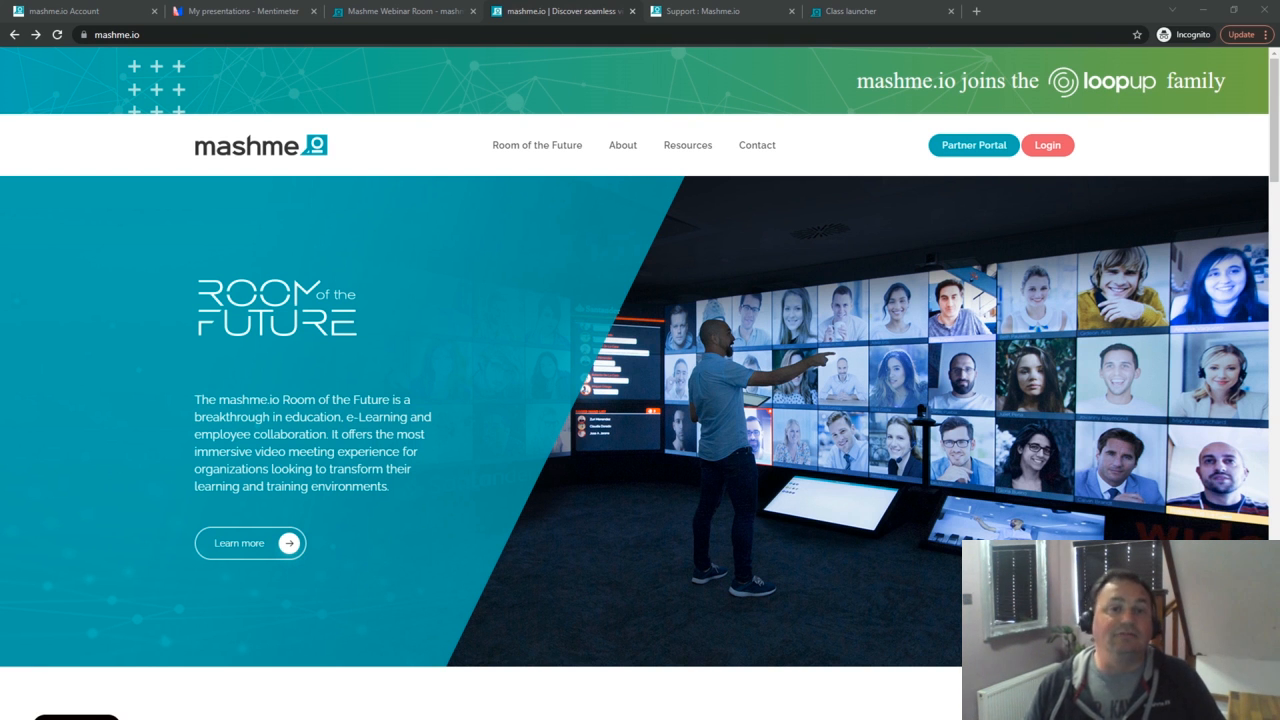
{"action": "mouse_move", "coordinate": [436, 120]}
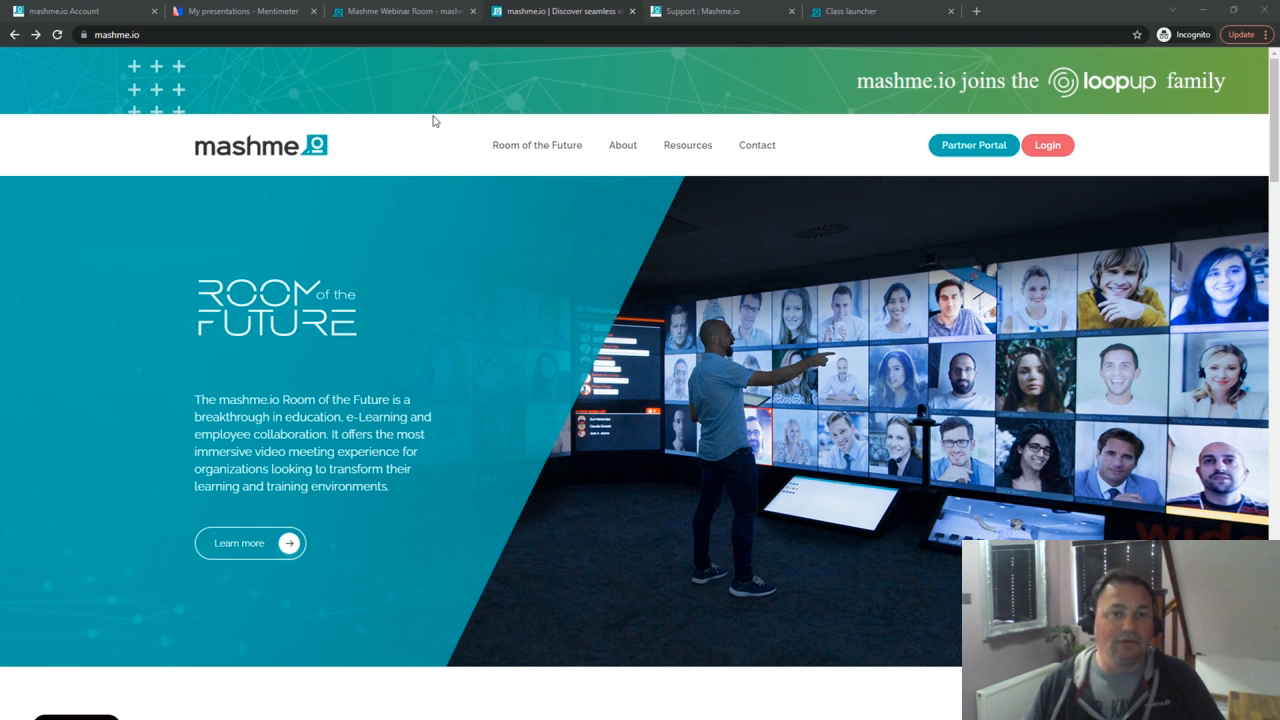
Switch to the Mentimeter tab showing the My presentations dashboard
{"action": "left_click", "coordinate": [244, 12]}
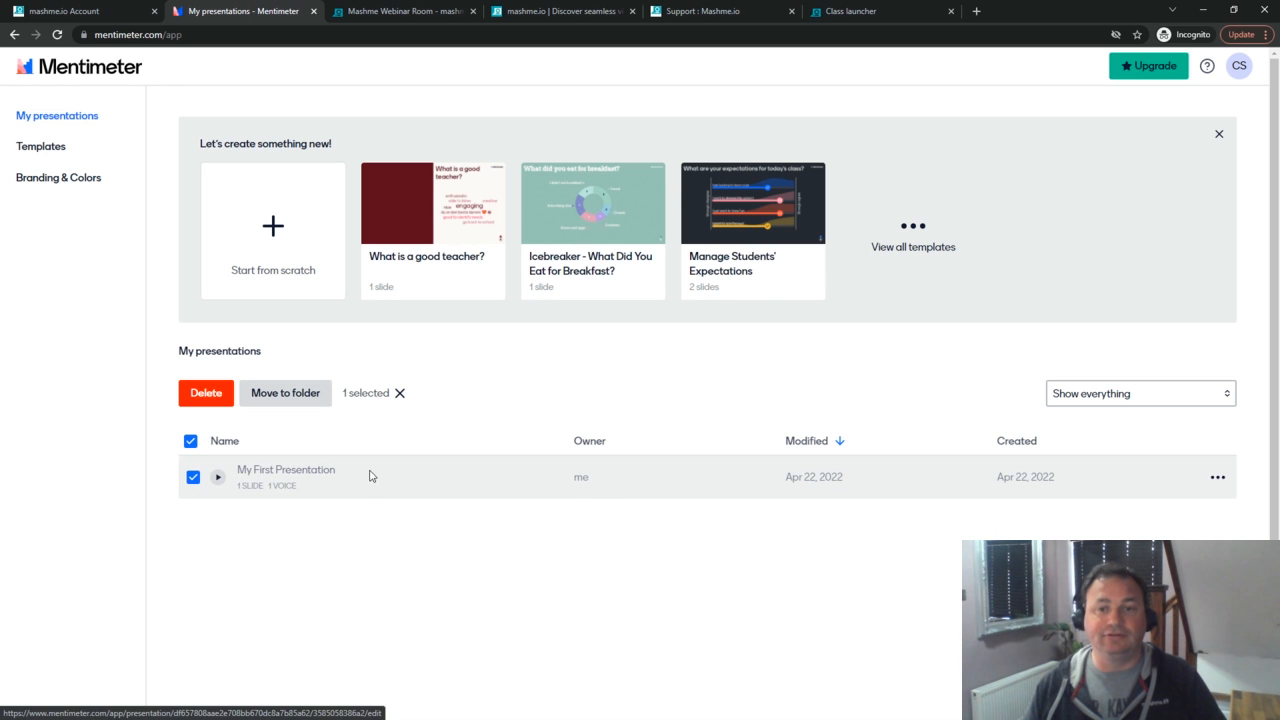
{"action": "mouse_move", "coordinate": [890, 426]}
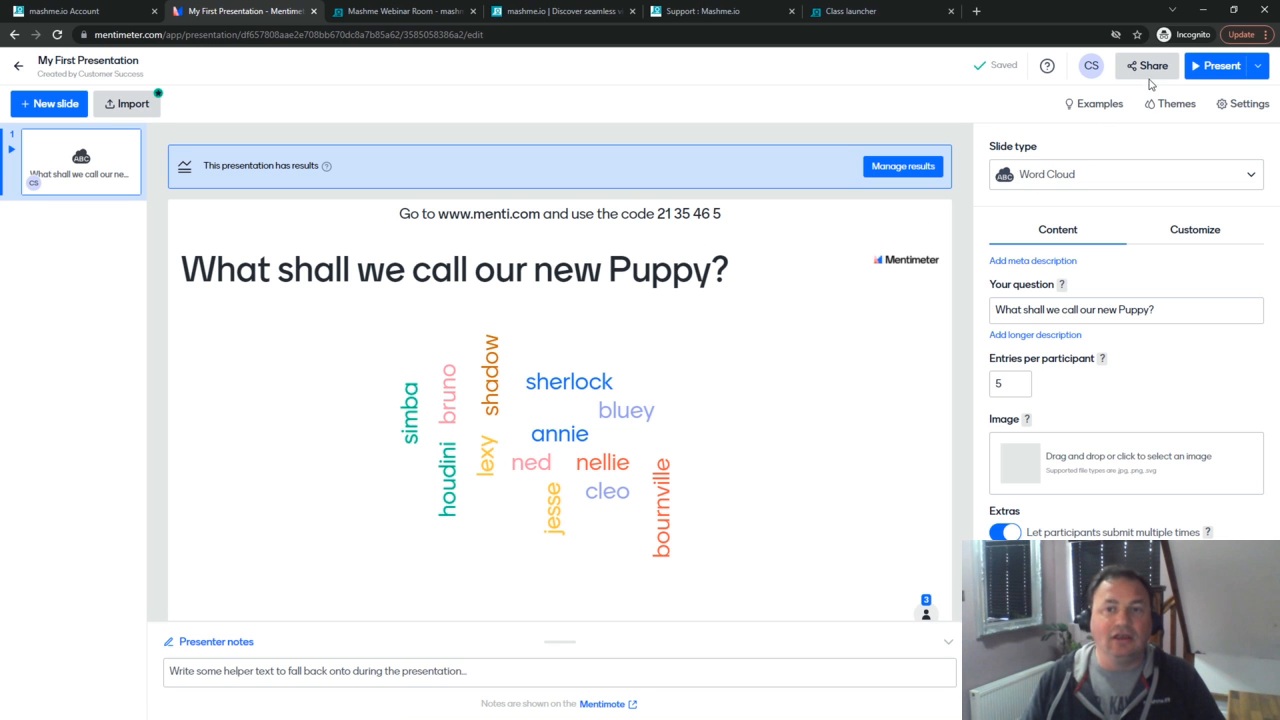
{"action": "mouse_move", "coordinate": [1148, 64]}
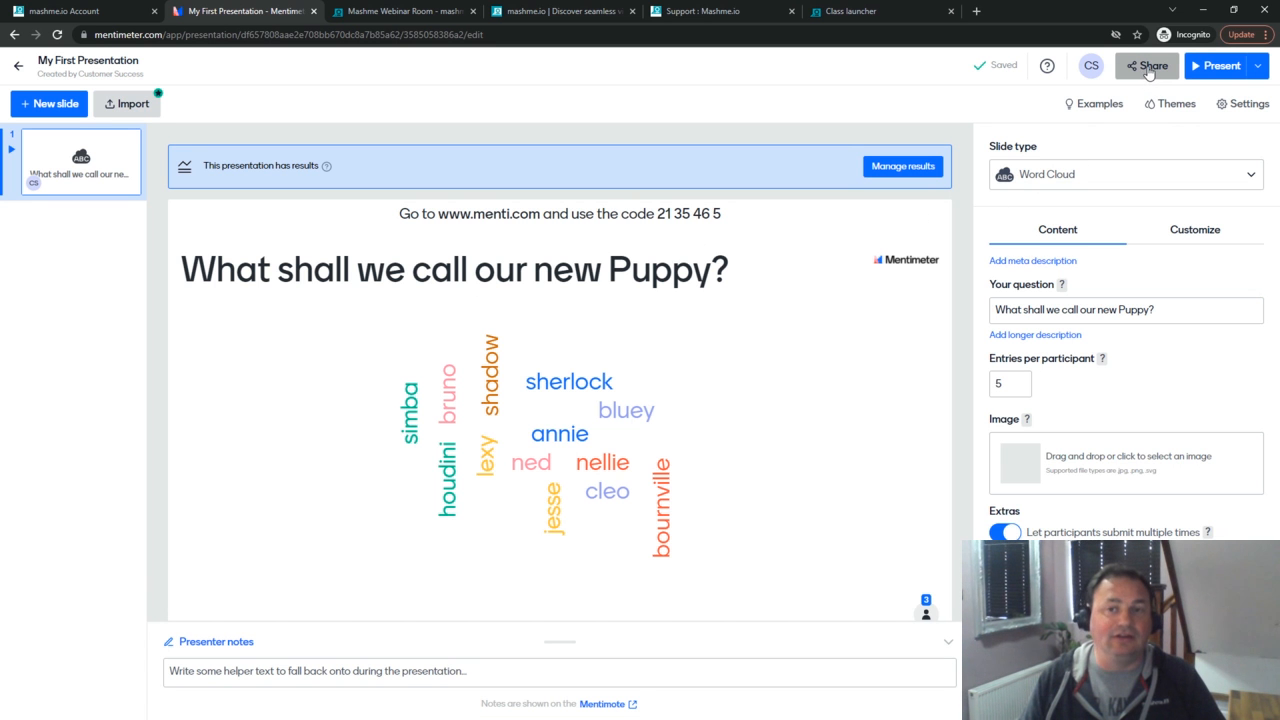
Open Share for the puppy-name presentation to show the voting code and link
{"action": "left_click", "coordinate": [1148, 64]}
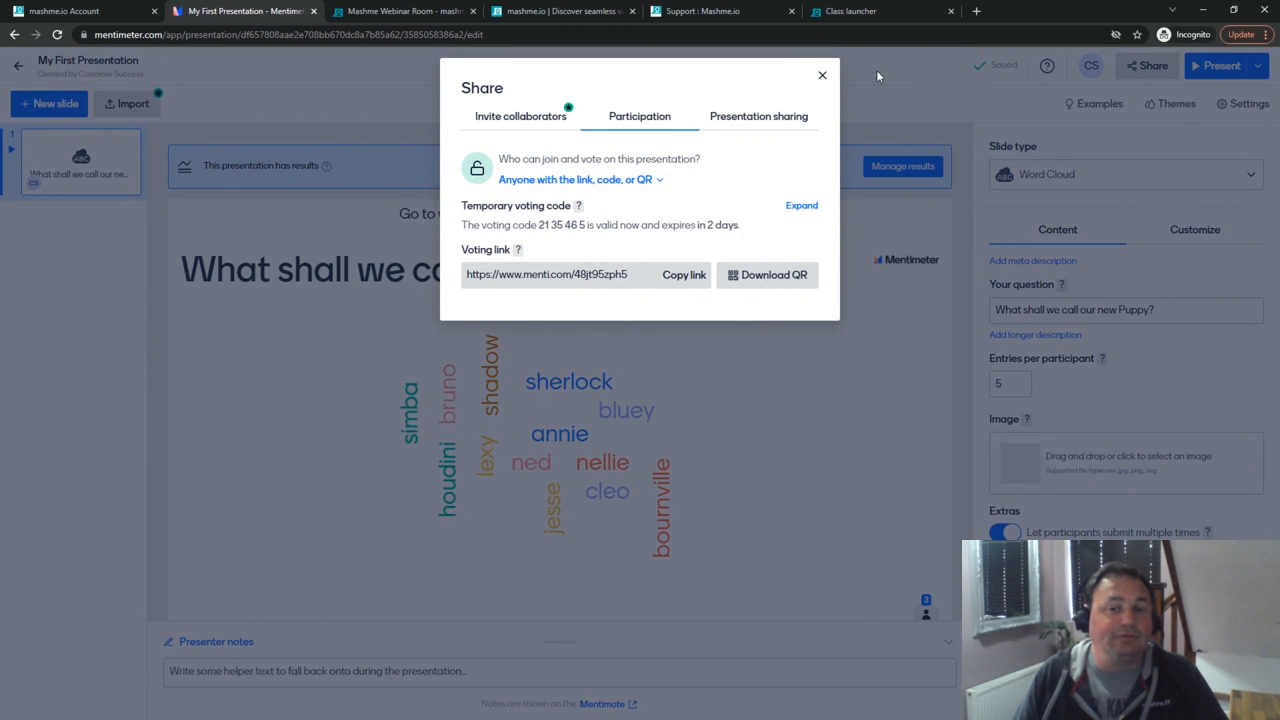
{"action": "mouse_move", "coordinate": [596, 180]}
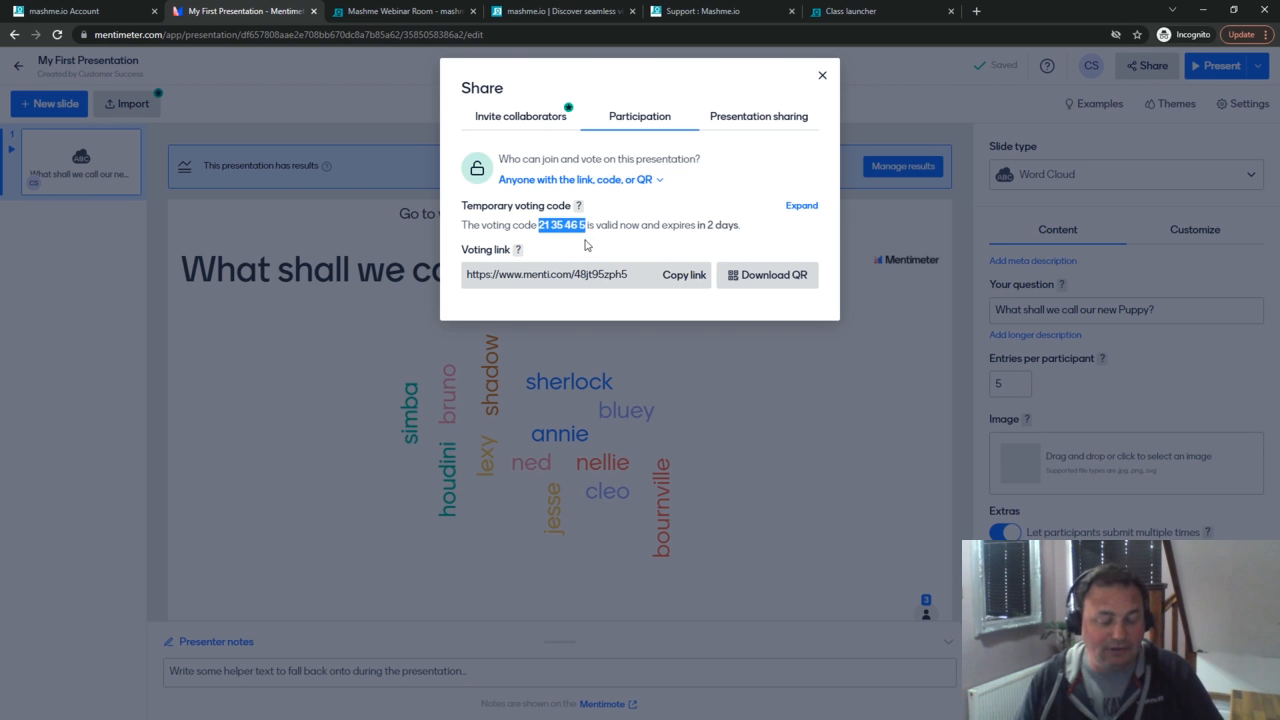
{"action": "mouse_move", "coordinate": [444, 122]}
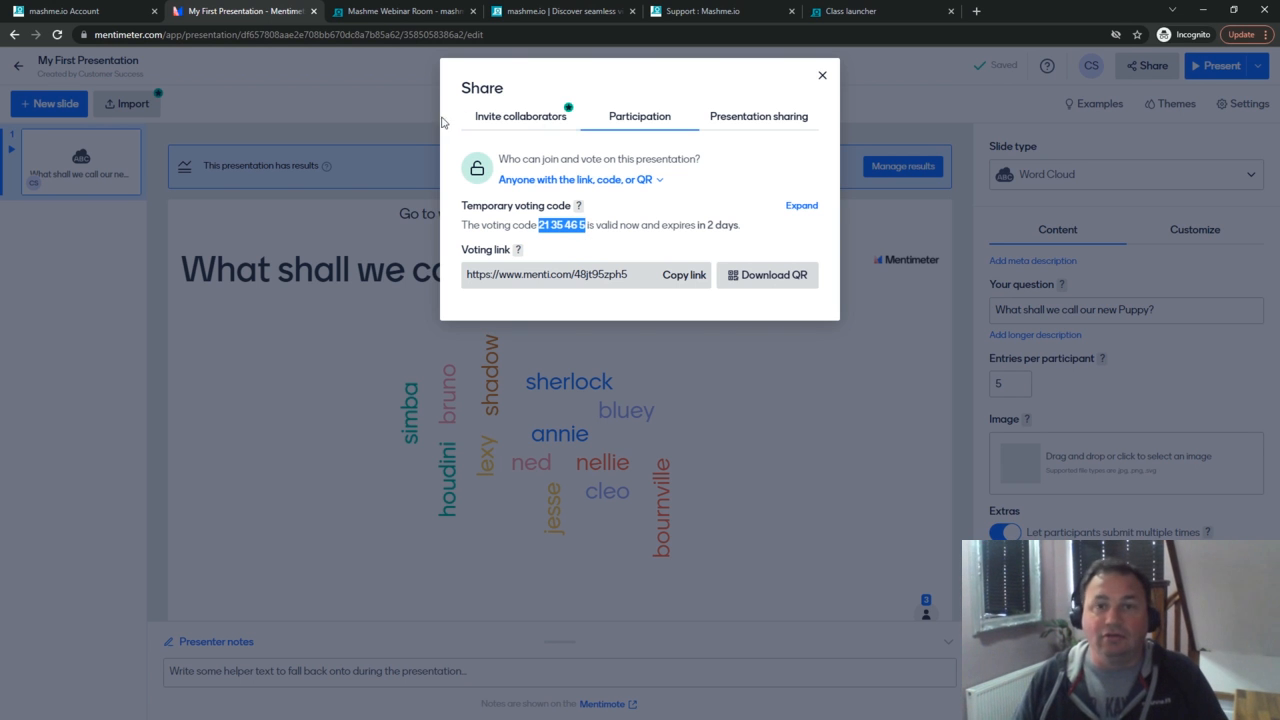
Post the menti.com address with voting code 21 35 46 5 in the room's general chat
{"action": "left_click", "coordinate": [400, 12]}
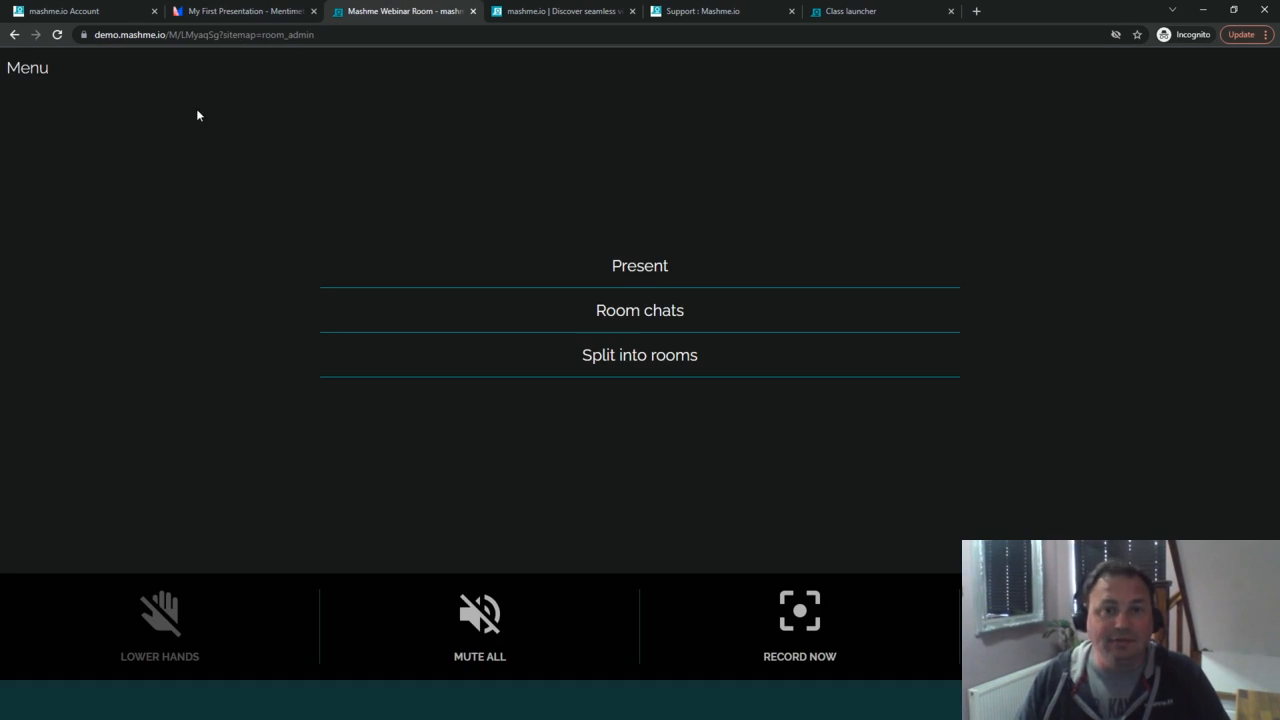
{"action": "left_click", "coordinate": [640, 310]}
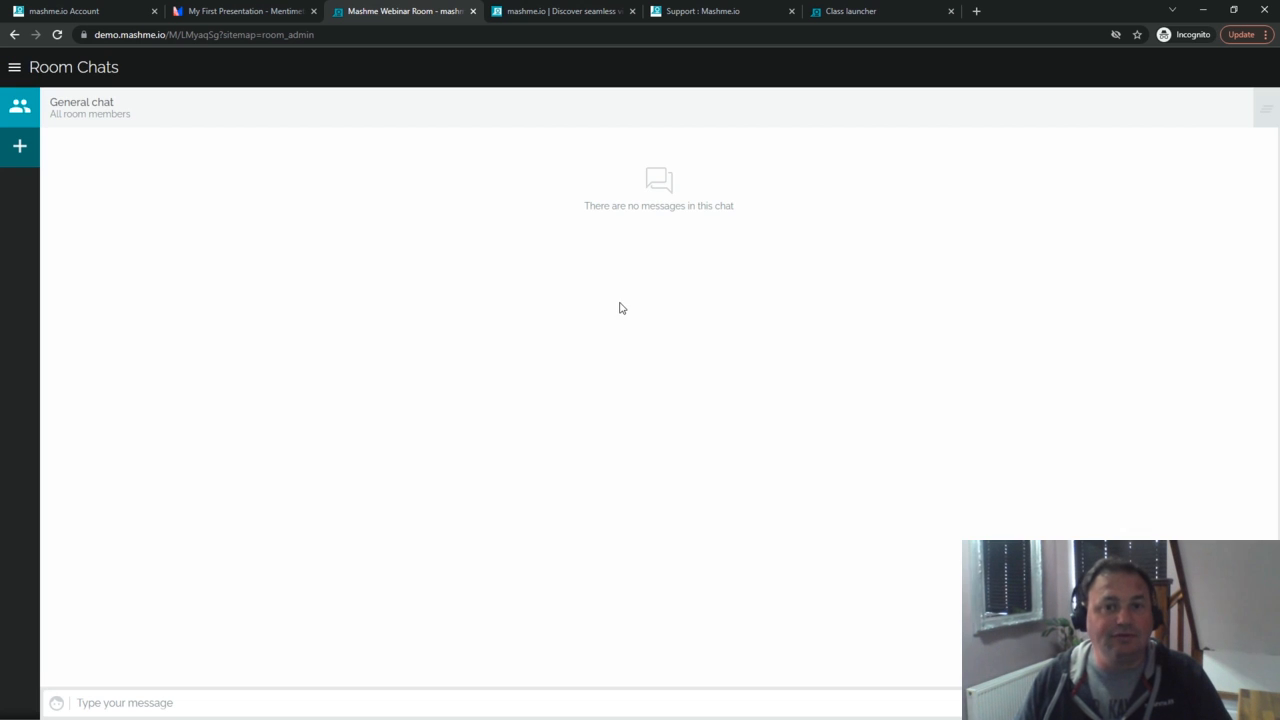
{"action": "mouse_move", "coordinate": [224, 664]}
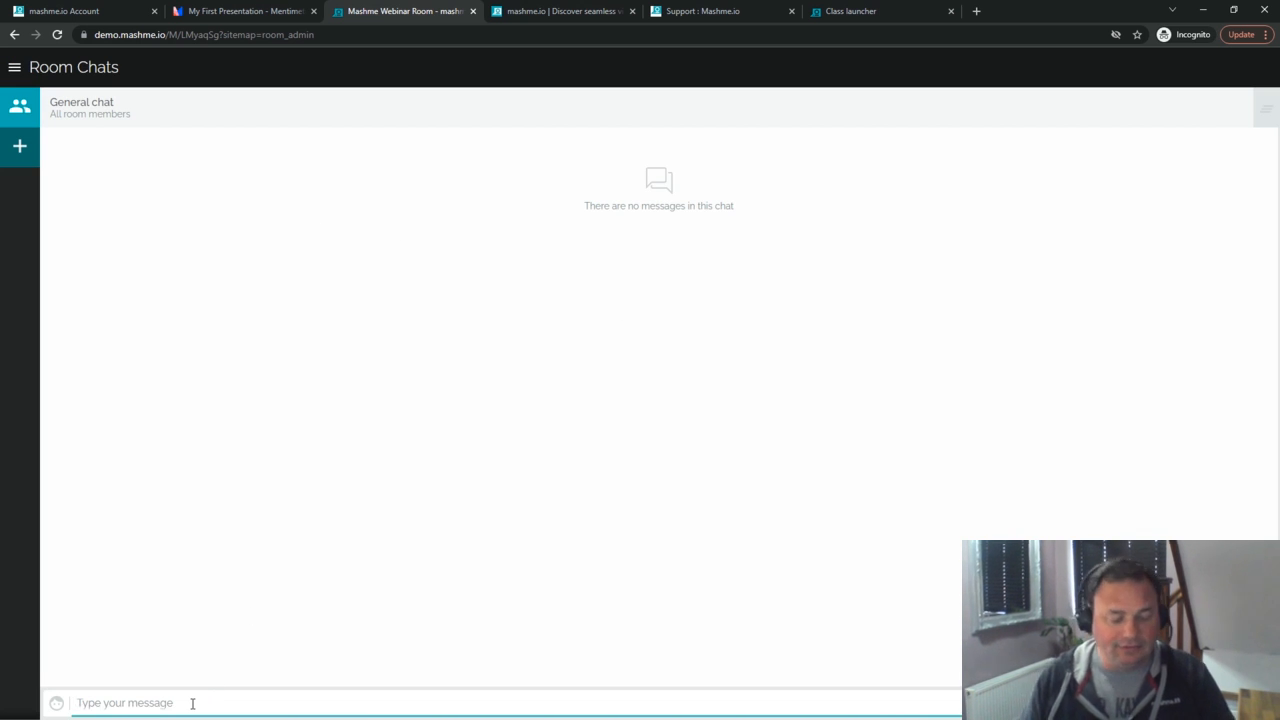
{"action": "type", "text": "www.men"}
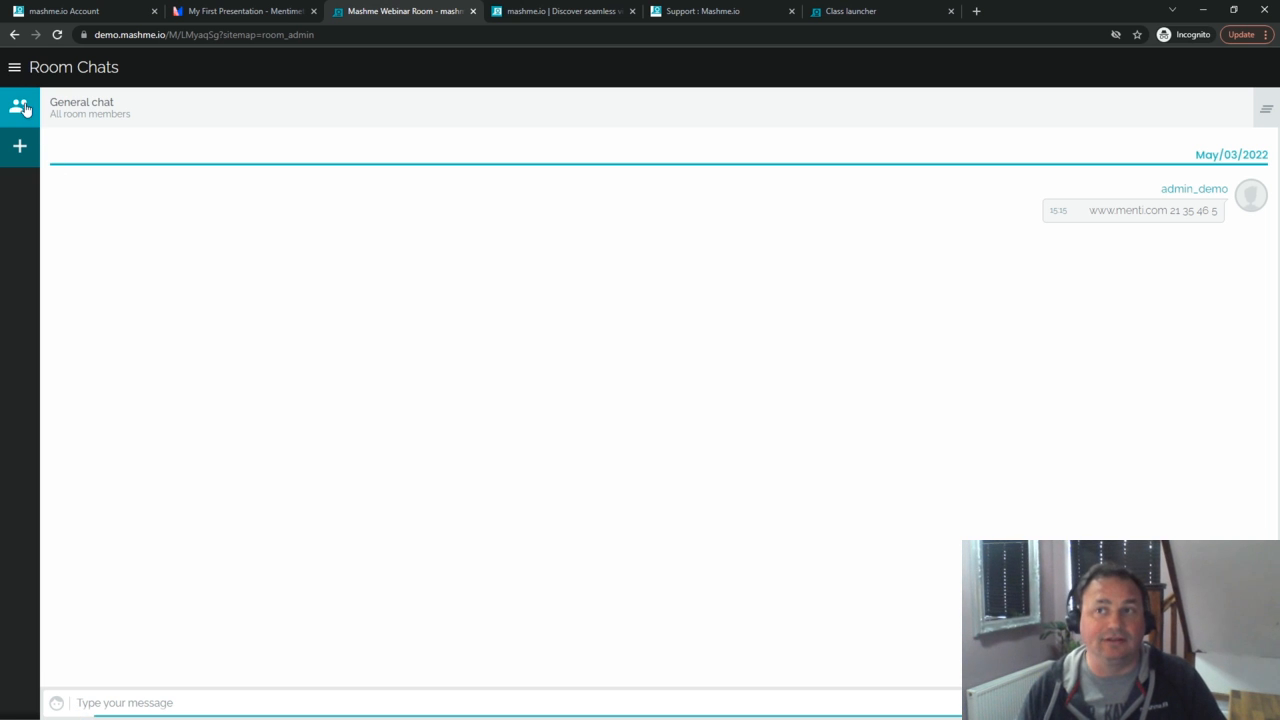
{"action": "mouse_move", "coordinate": [18, 84]}
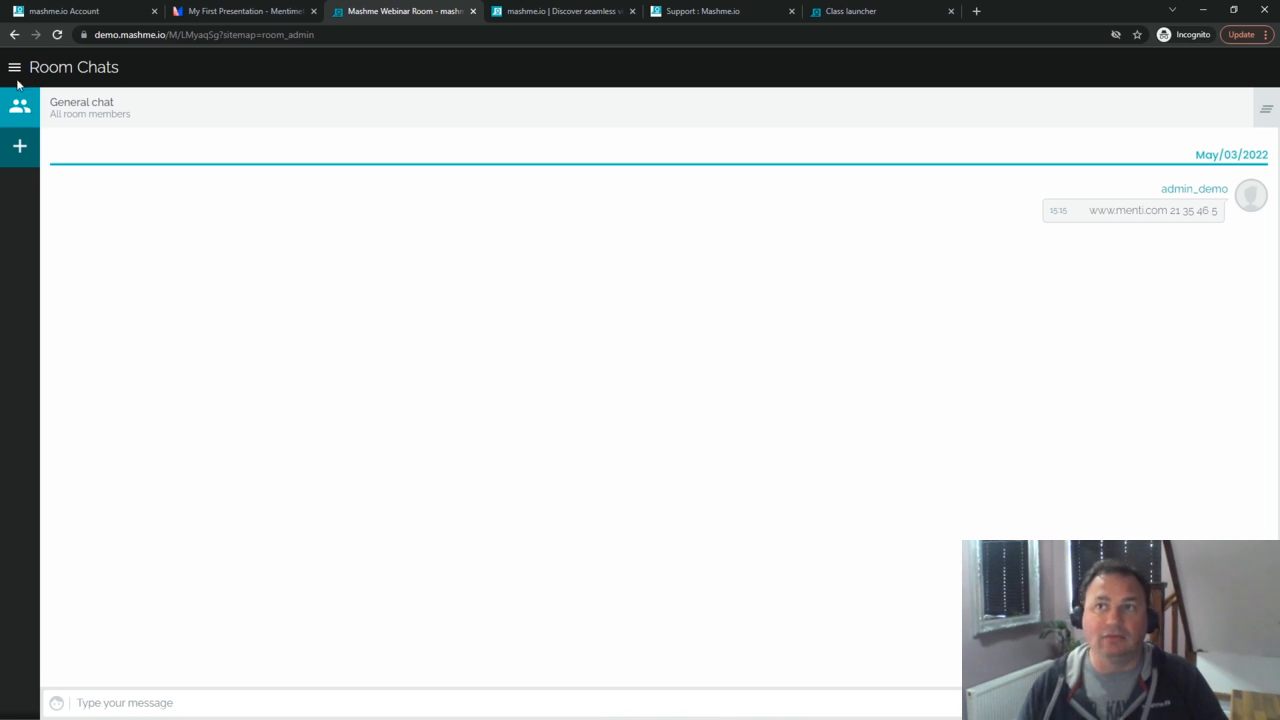
Copy the voting link from Mentimeter's Share dialog and return to the Mashme room
{"action": "left_click", "coordinate": [240, 12]}
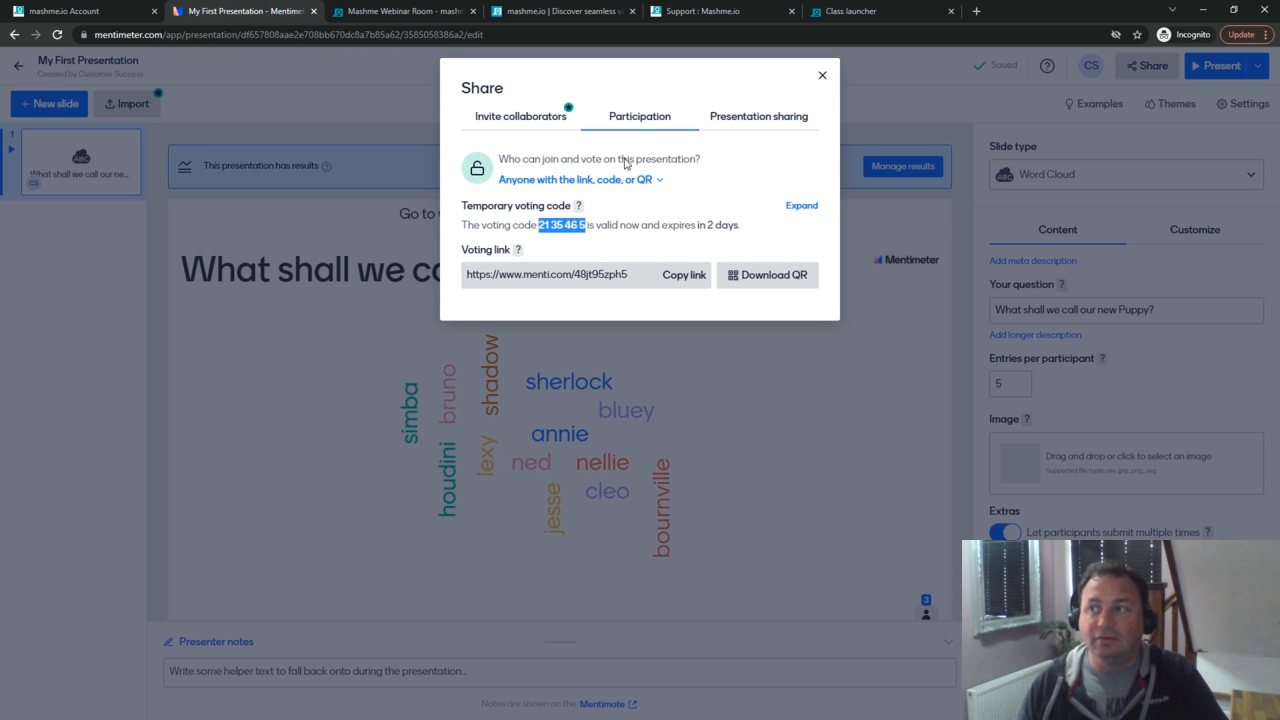
{"action": "mouse_move", "coordinate": [714, 272]}
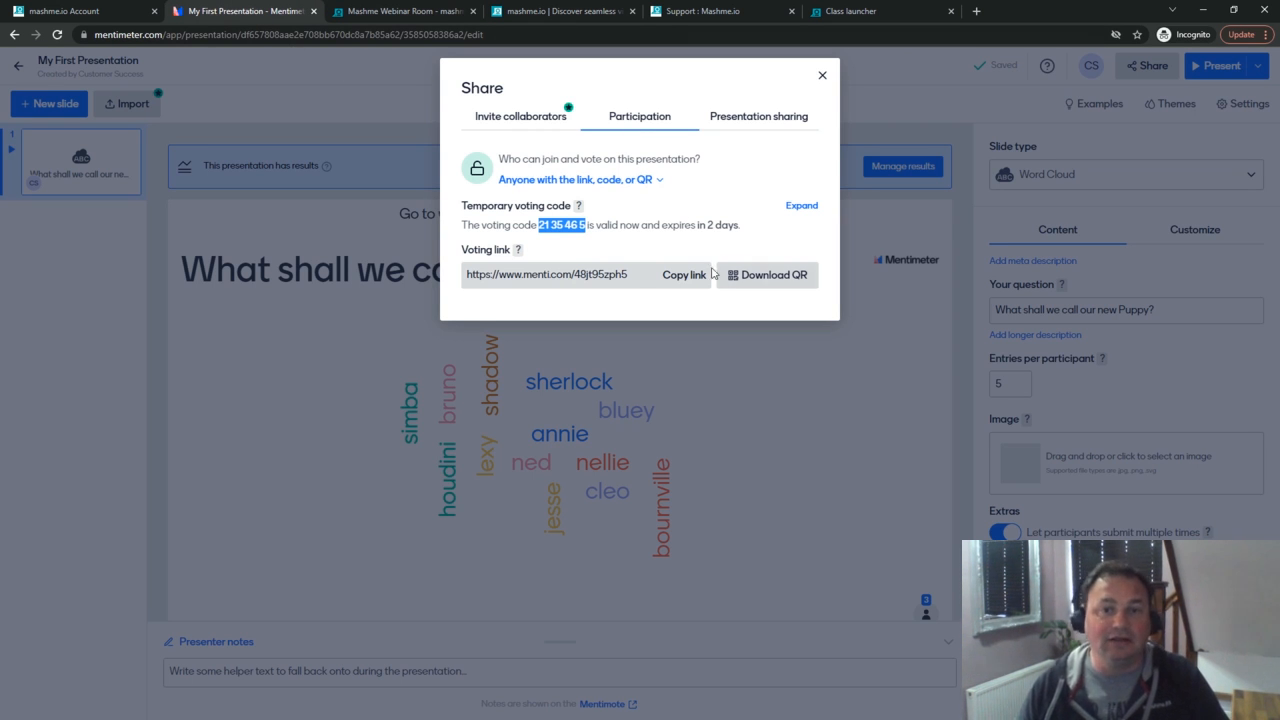
{"action": "left_click", "coordinate": [684, 274]}
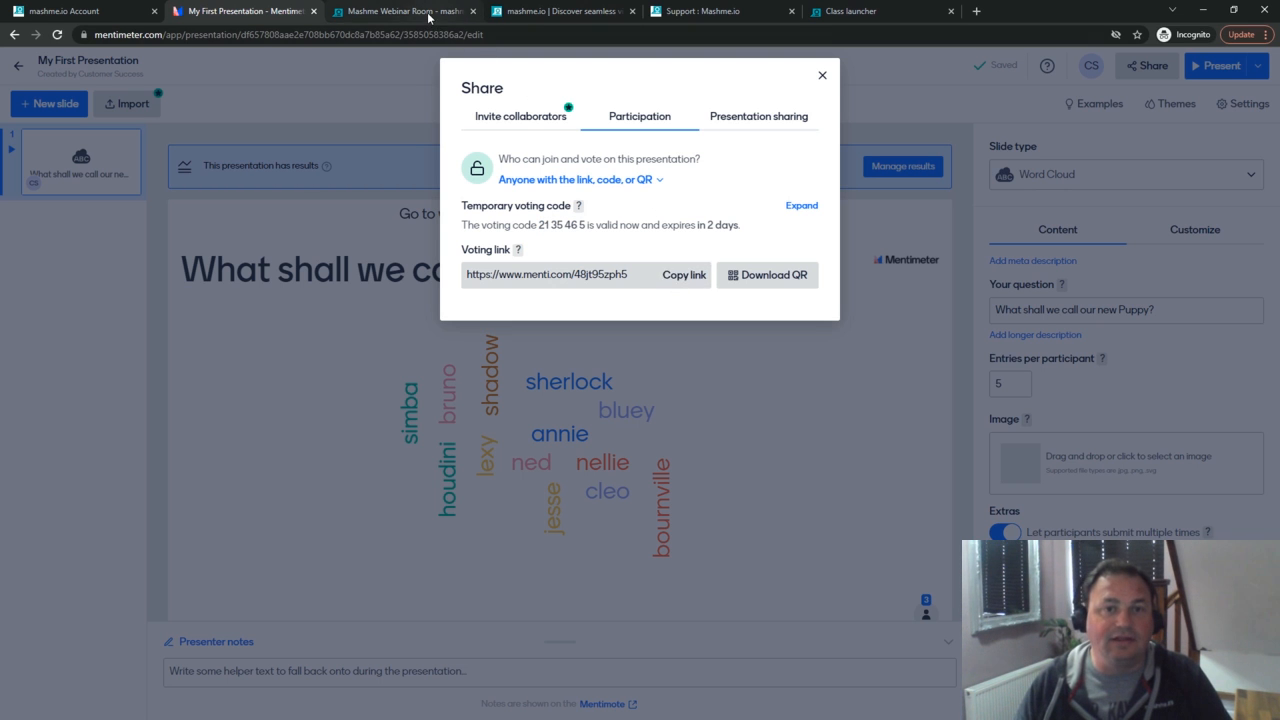
{"action": "left_click", "coordinate": [400, 12]}
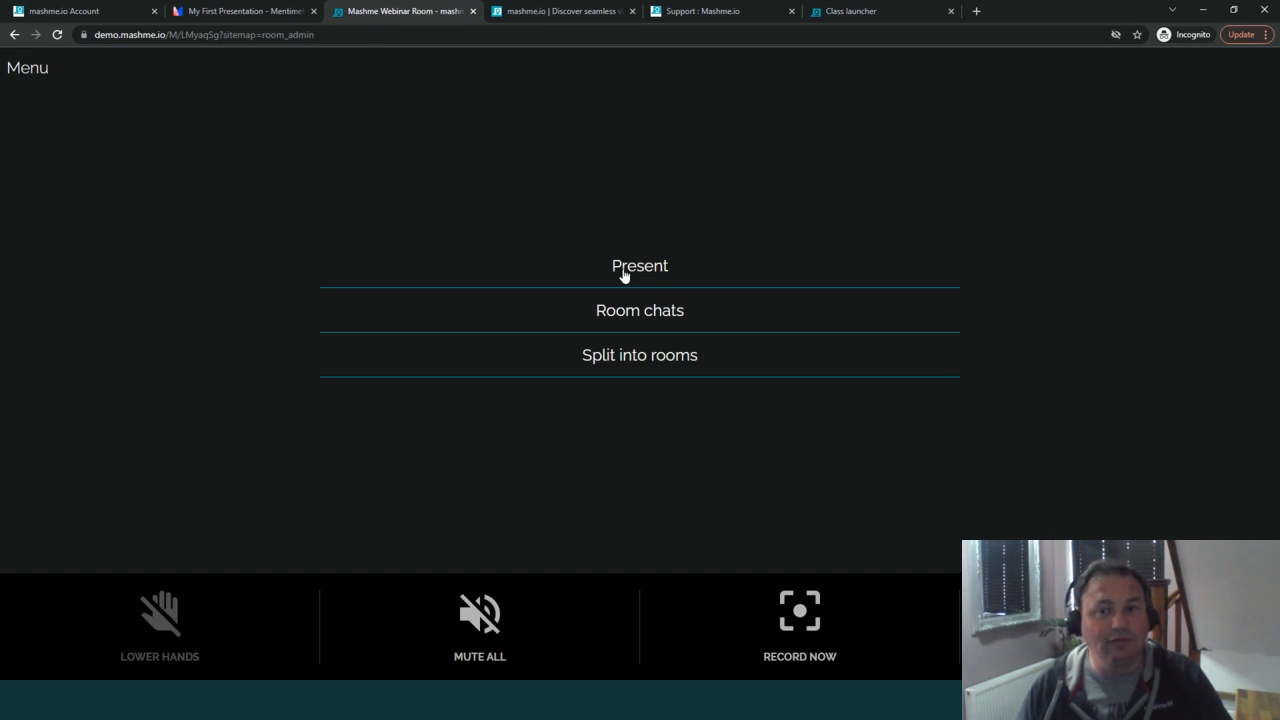
Create a Mentimeter resource named 'Q - What shall we call our new Puppy' in the Present area
{"action": "left_click", "coordinate": [640, 264]}
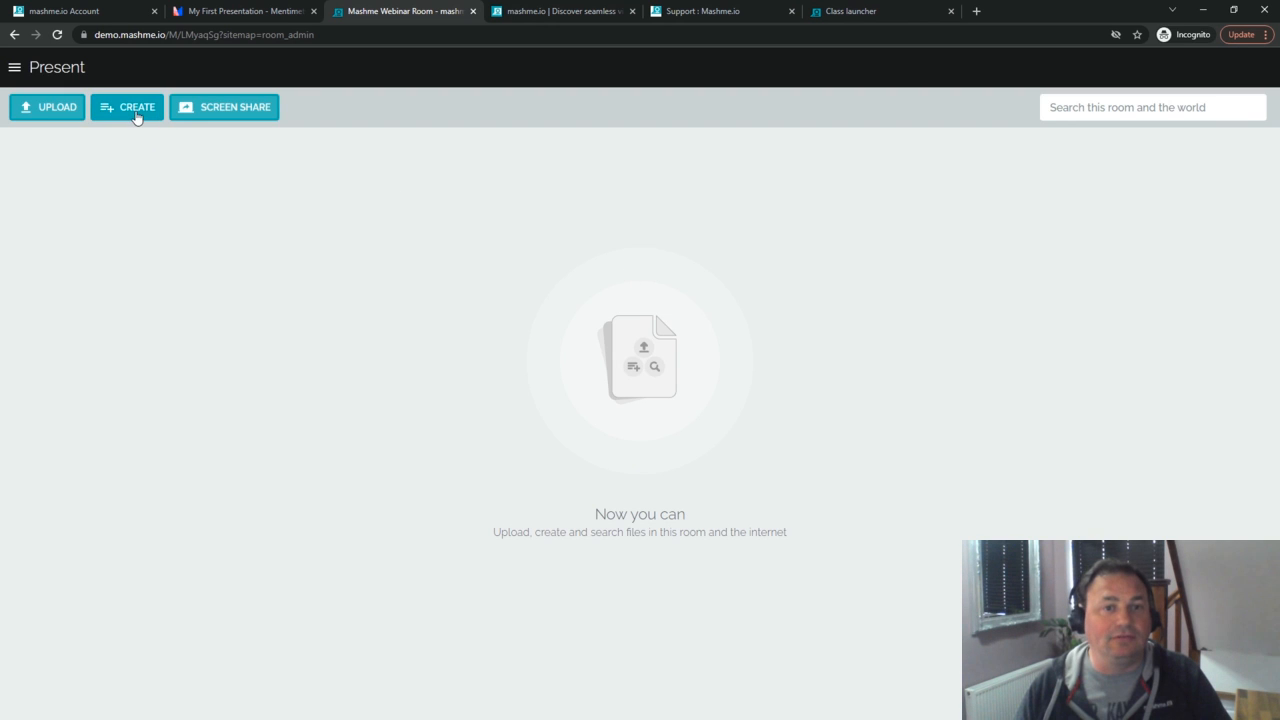
{"action": "left_click", "coordinate": [128, 108]}
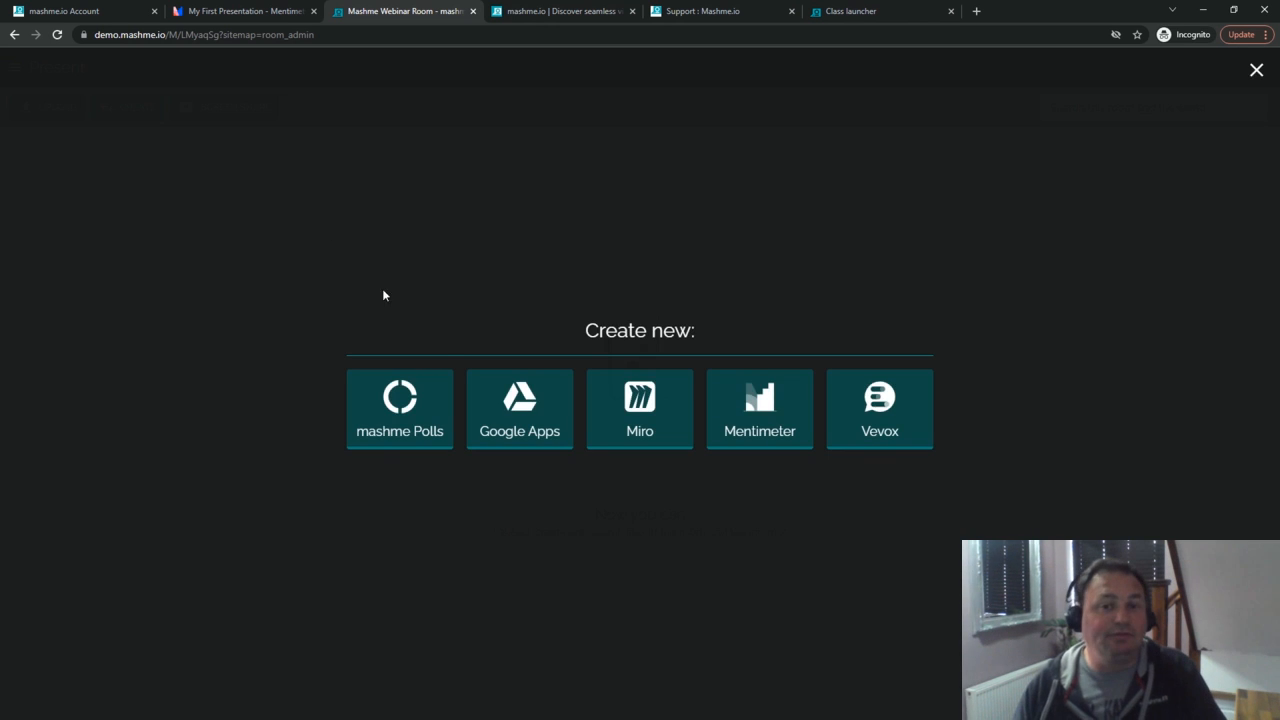
{"action": "left_click", "coordinate": [760, 408]}
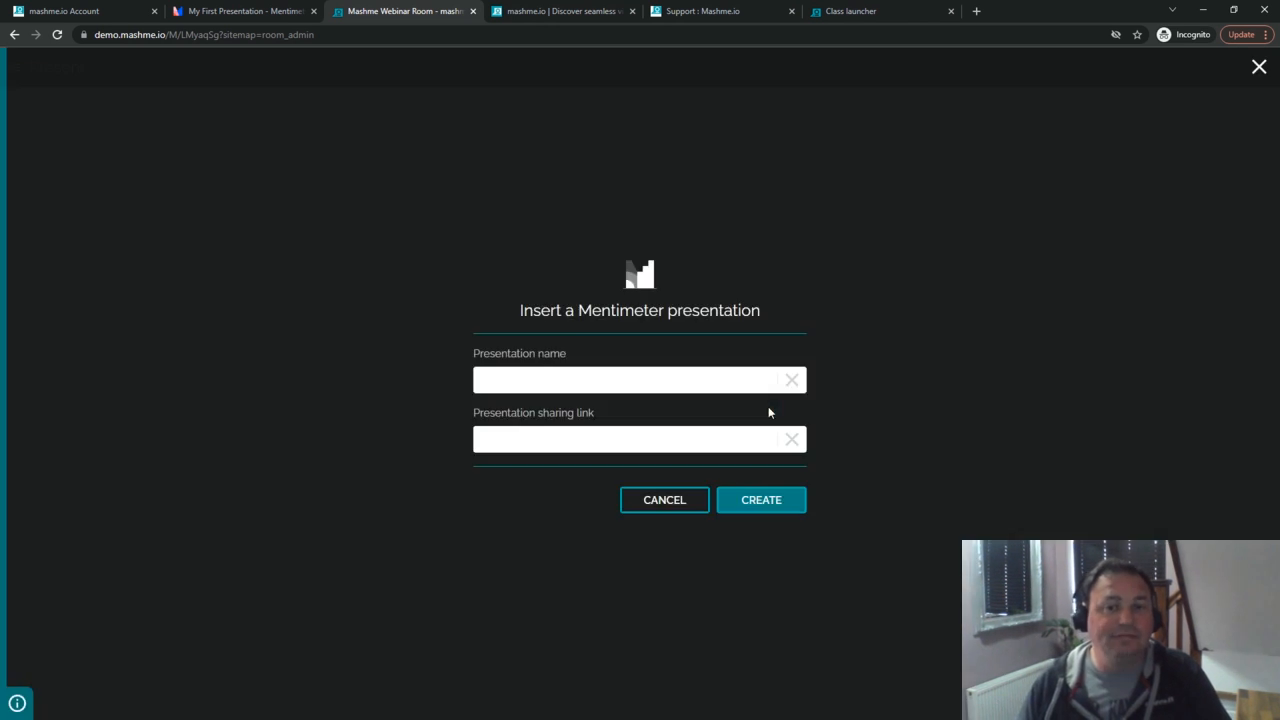
{"action": "left_click", "coordinate": [620, 380]}
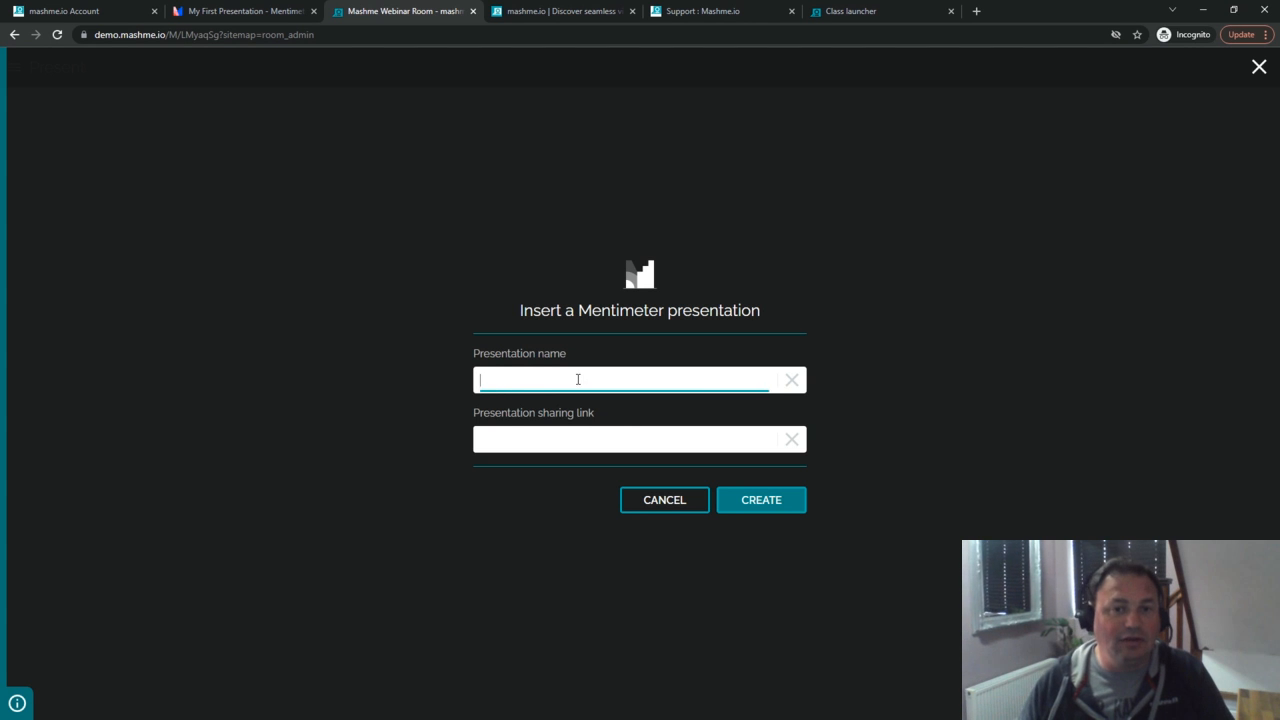
{"action": "type", "text": "Q -"}
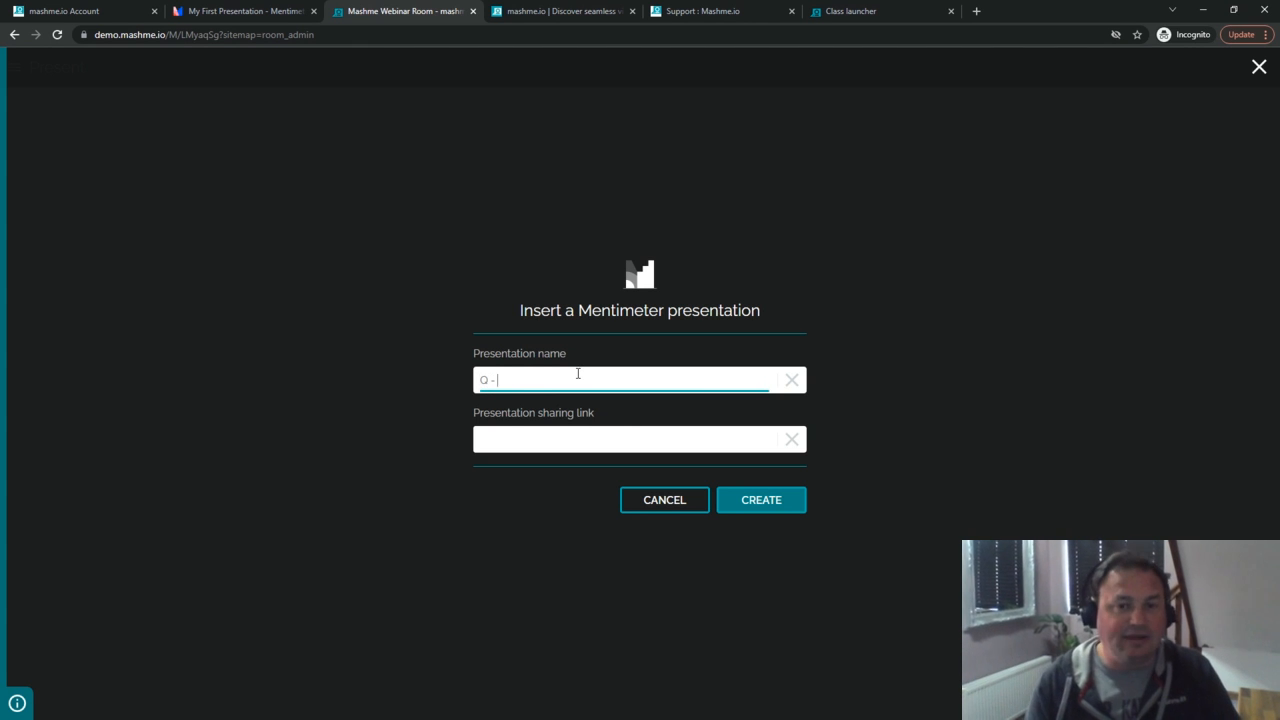
{"action": "type", "text": "W"}
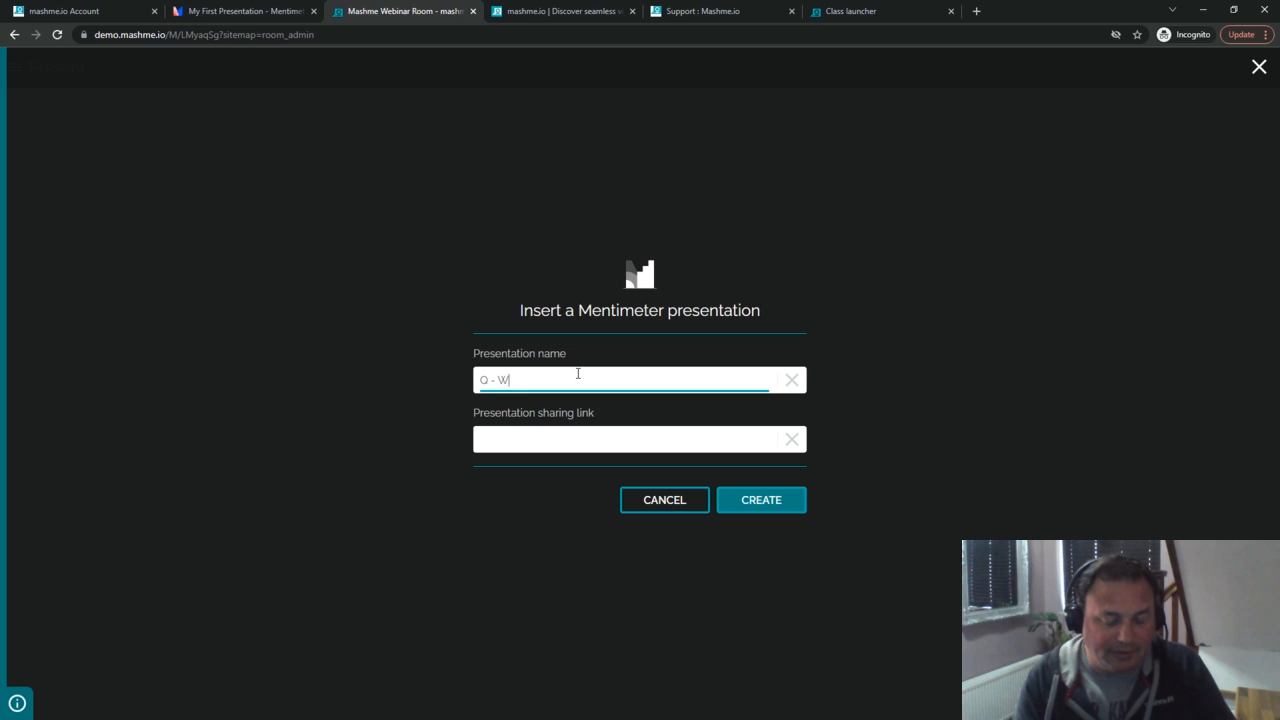
{"action": "type", "text": "hat shall we call"}
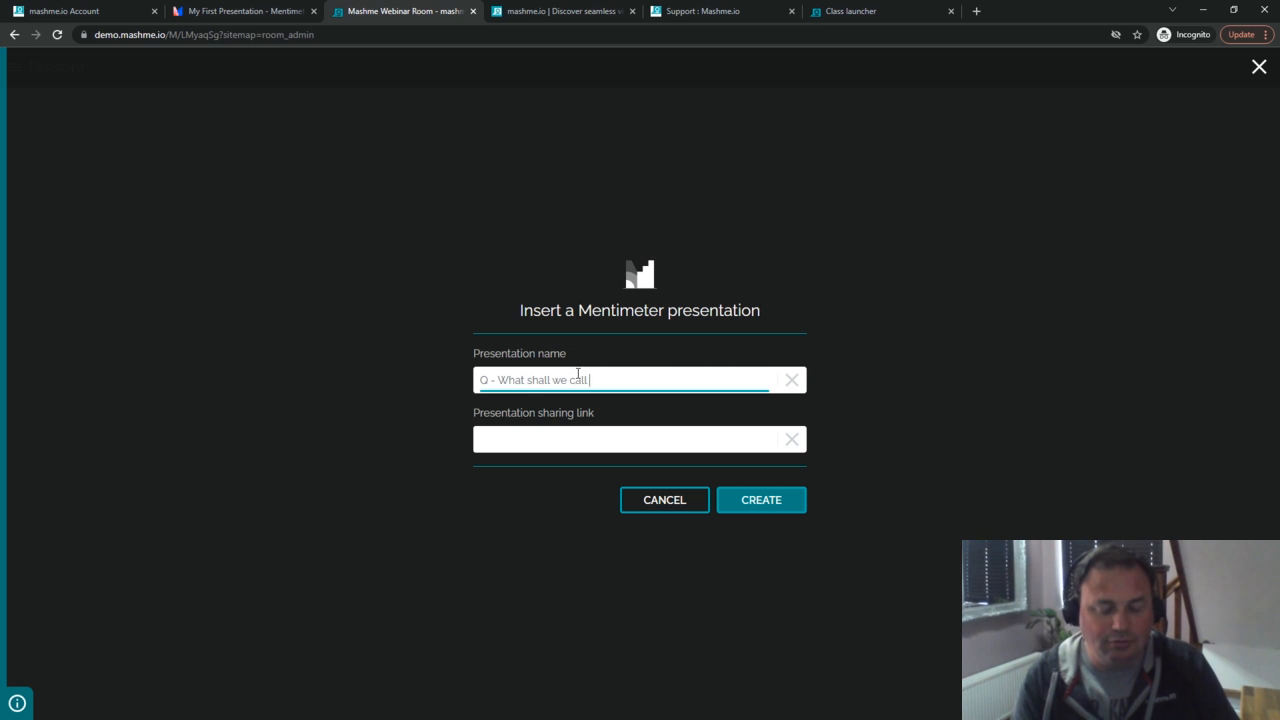
{"action": "type", "text": "our new"}
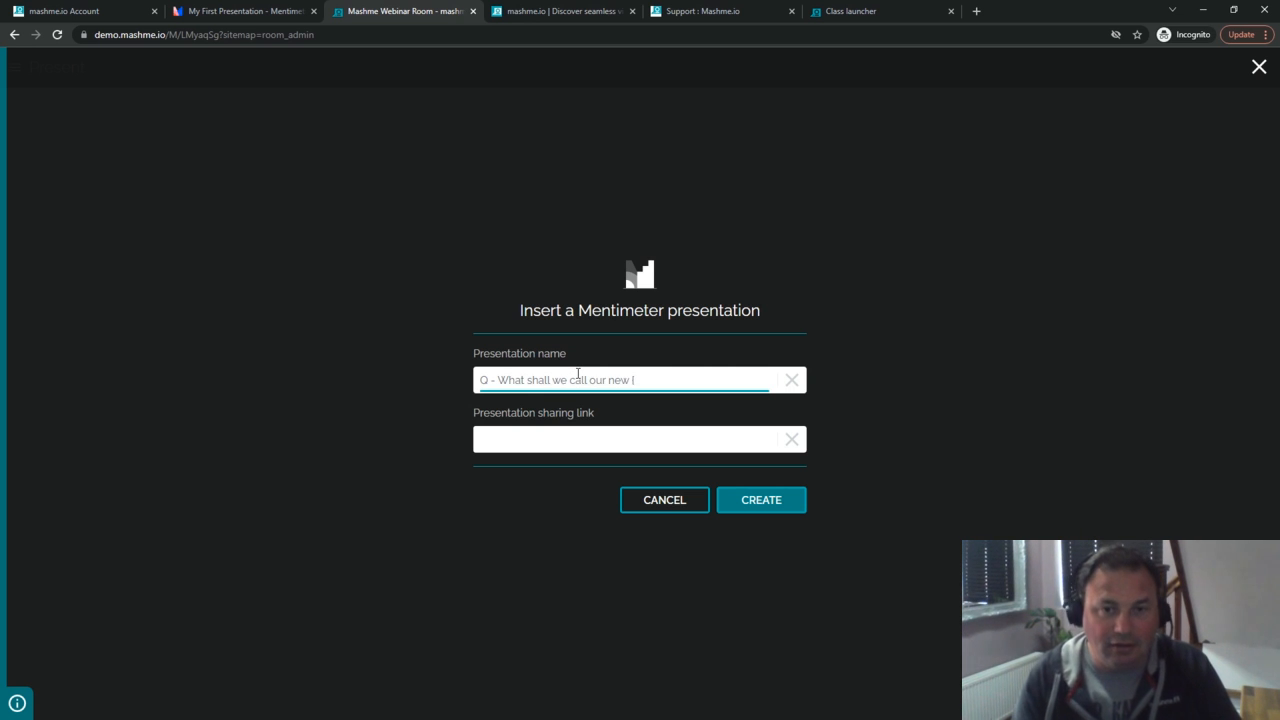
{"action": "type", "text": "Puppy?"}
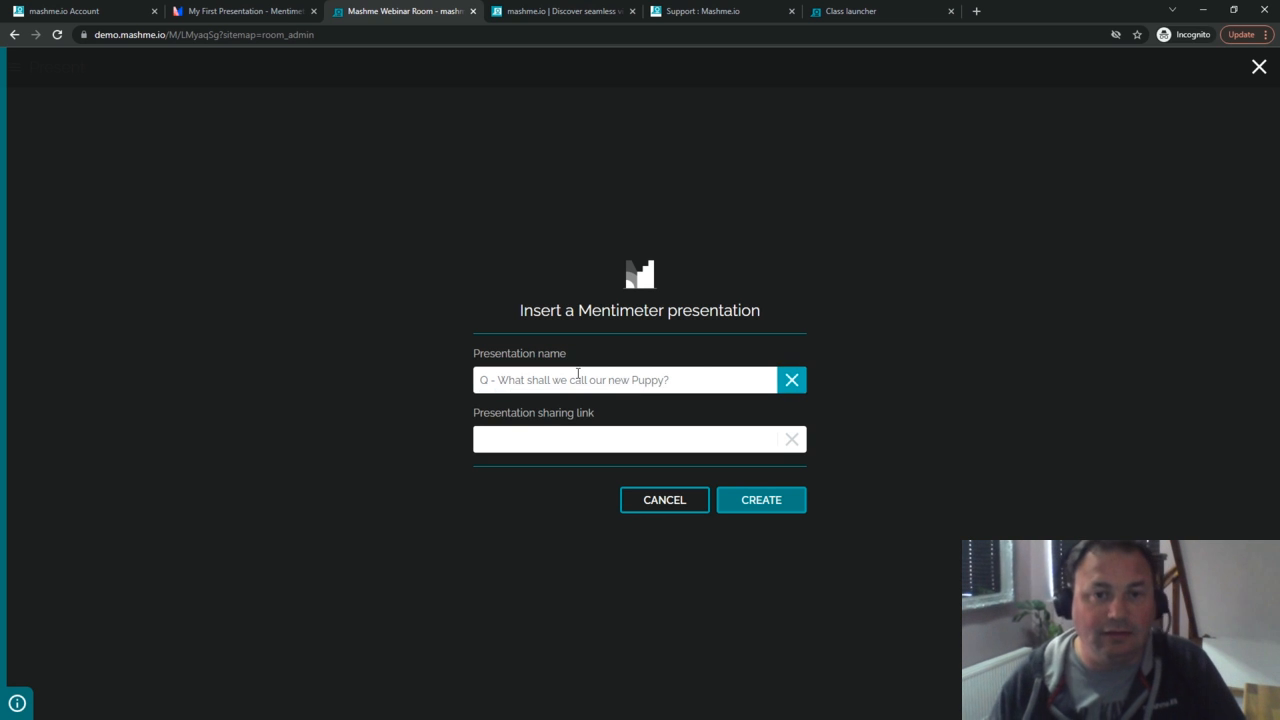
Paste the voting link as the sharing link, create the resource, and switch to Mentimeter
{"action": "left_click", "coordinate": [620, 440]}
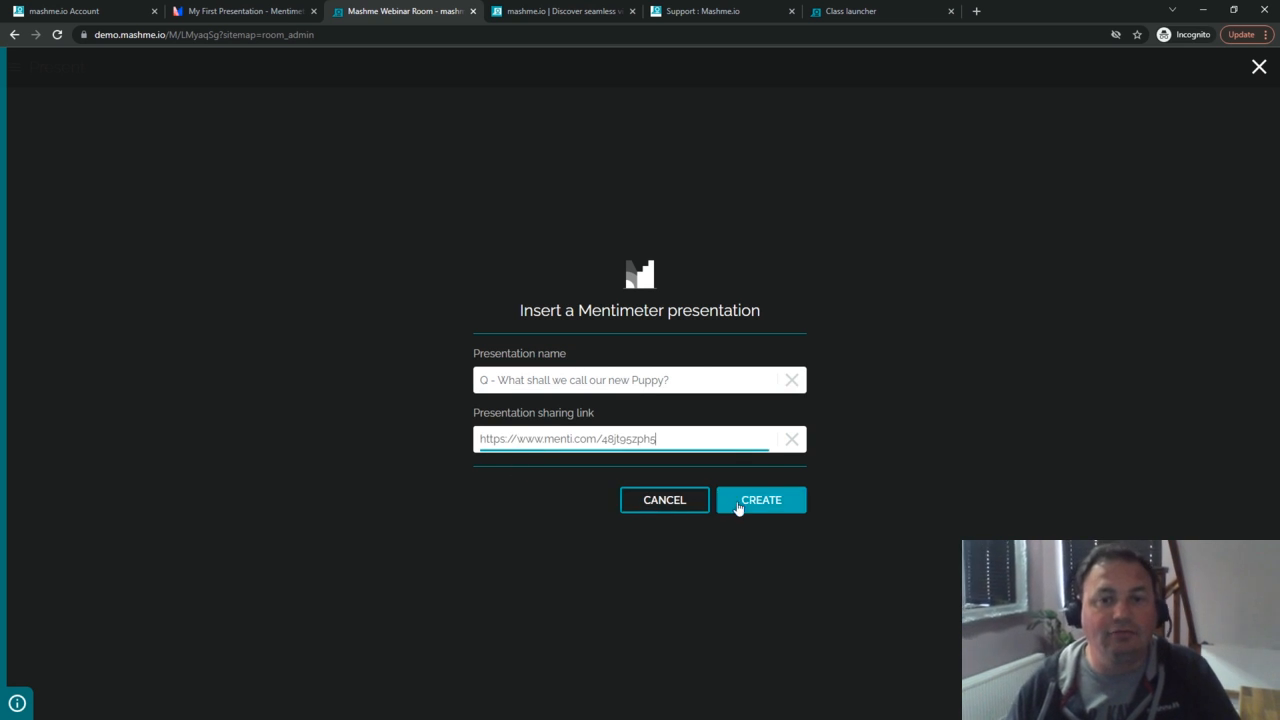
{"action": "left_click", "coordinate": [760, 500]}
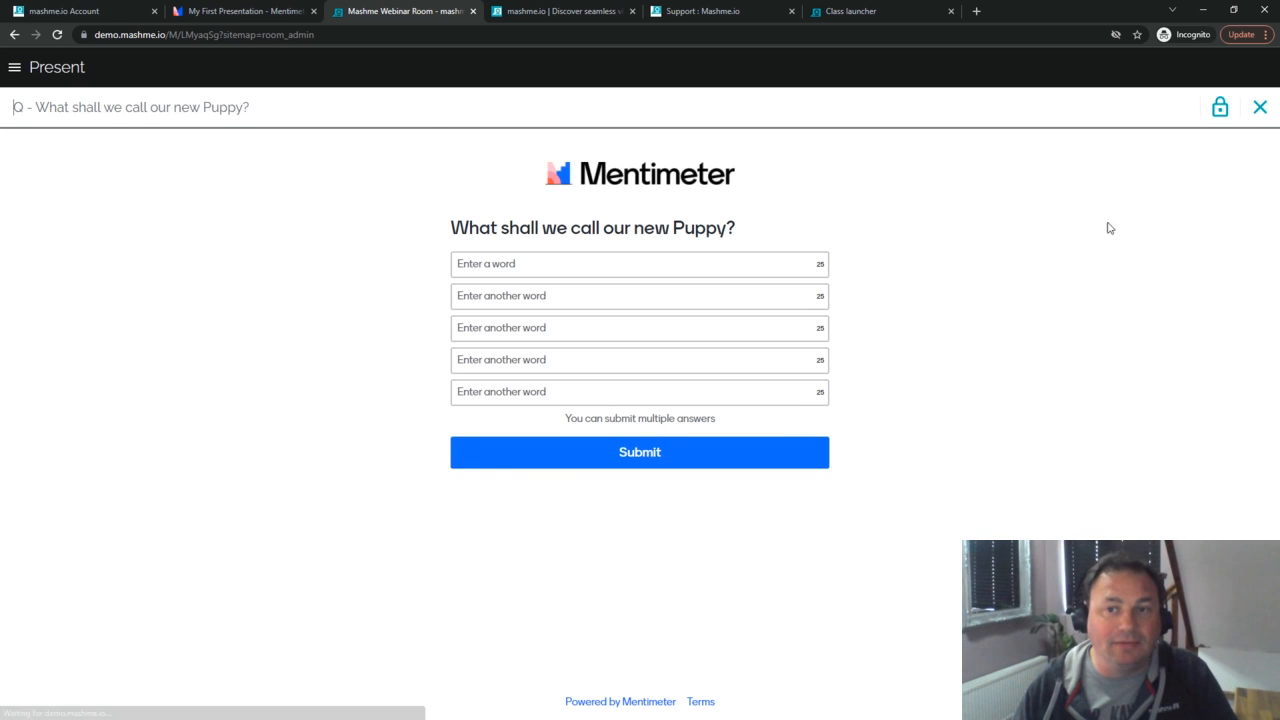
{"action": "left_click", "coordinate": [1260, 108]}
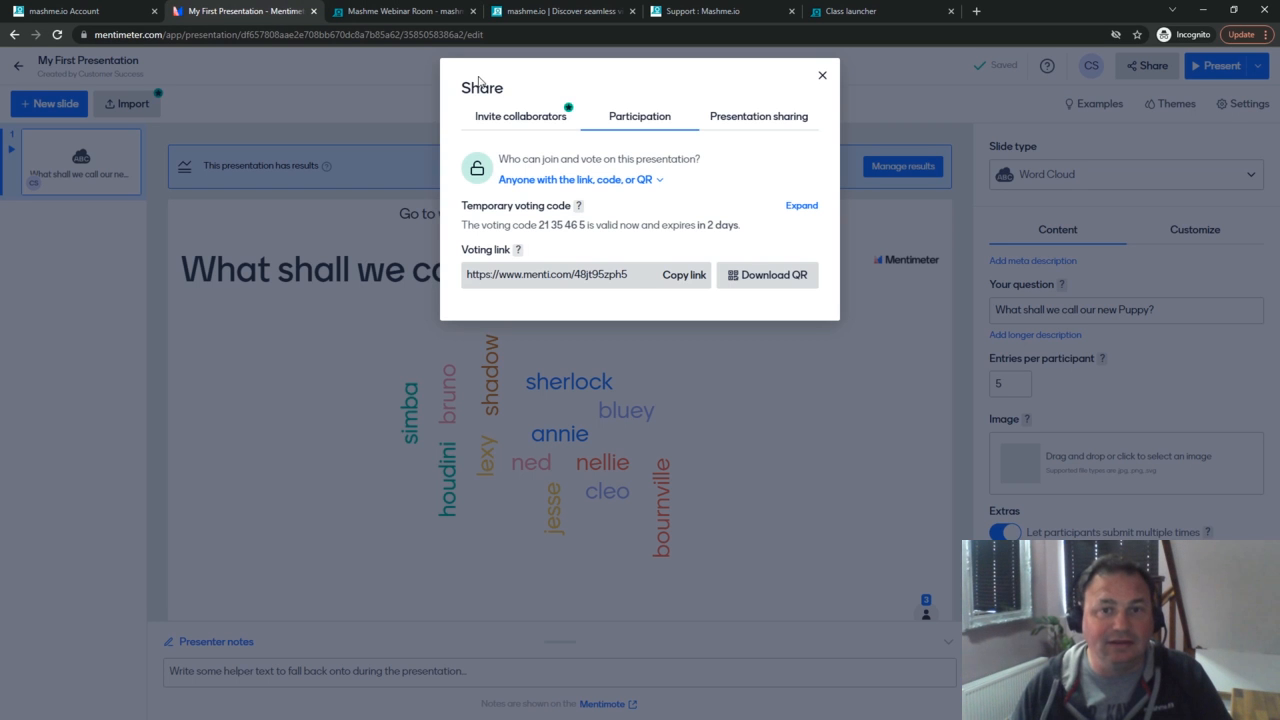
Copy the live-results link from the Presentation sharing options and return to Mashme
{"action": "left_click", "coordinate": [758, 116]}
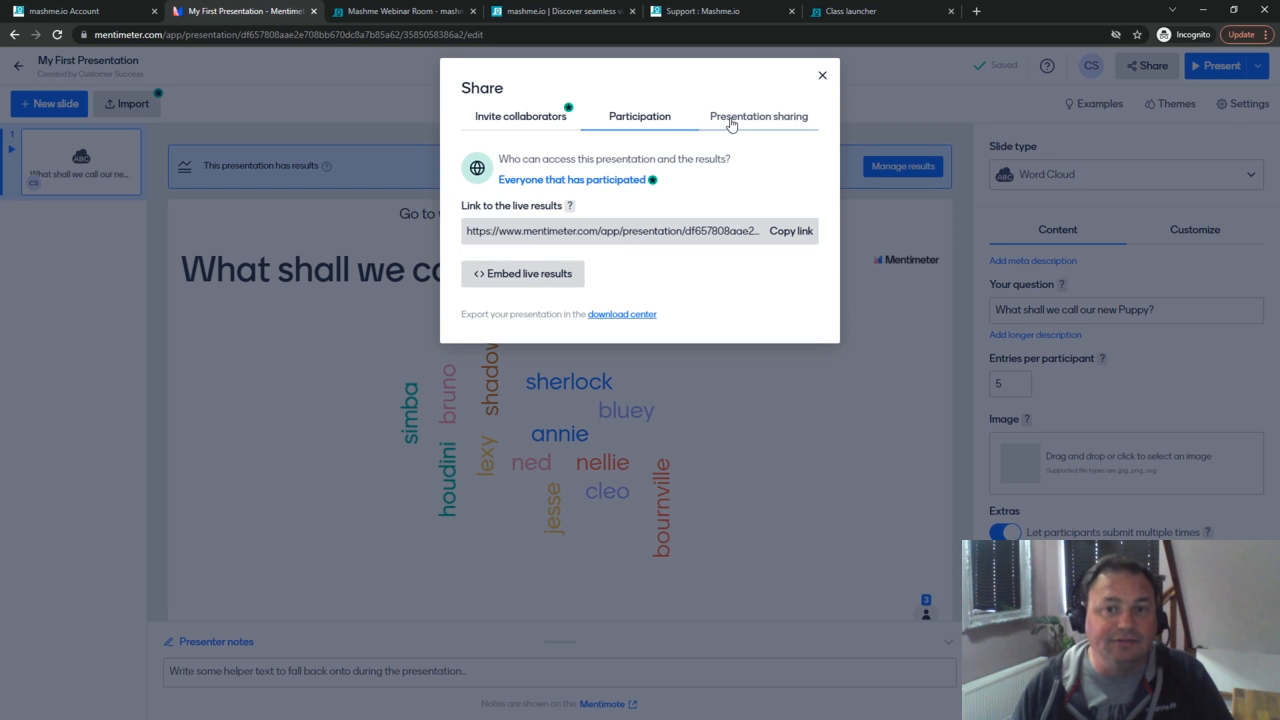
{"action": "left_click", "coordinate": [758, 116]}
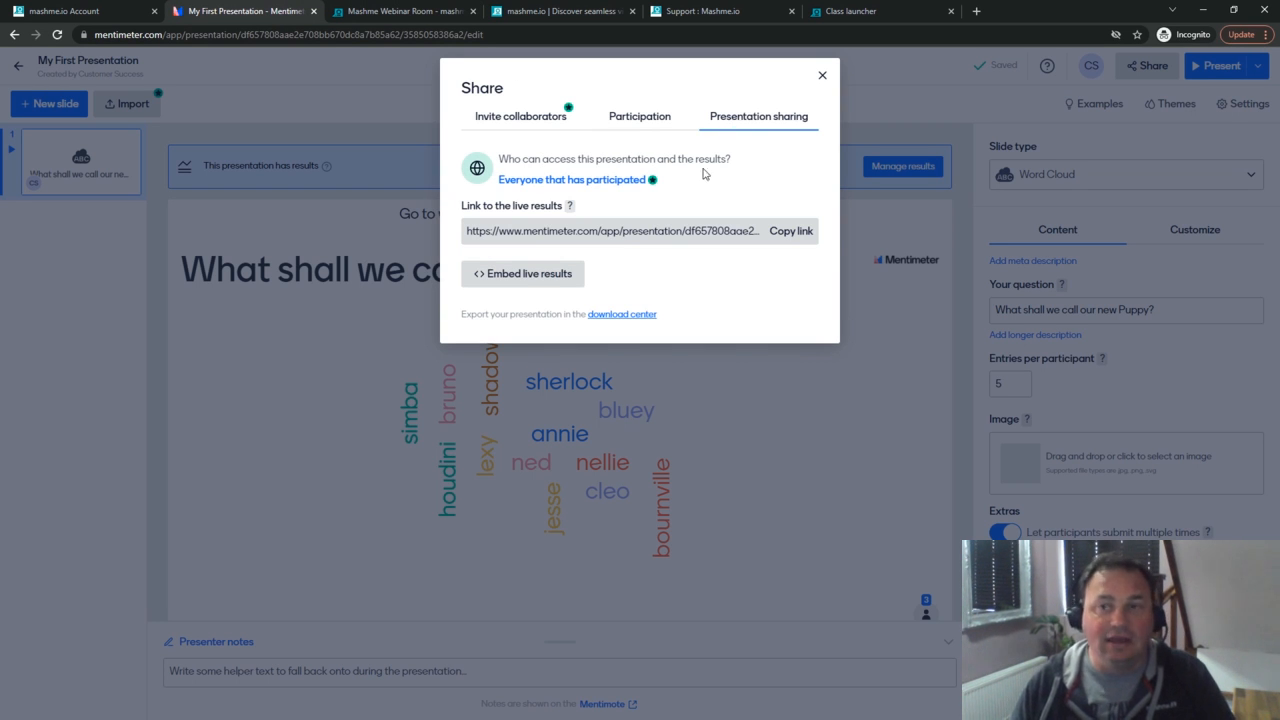
{"action": "left_click", "coordinate": [792, 232]}
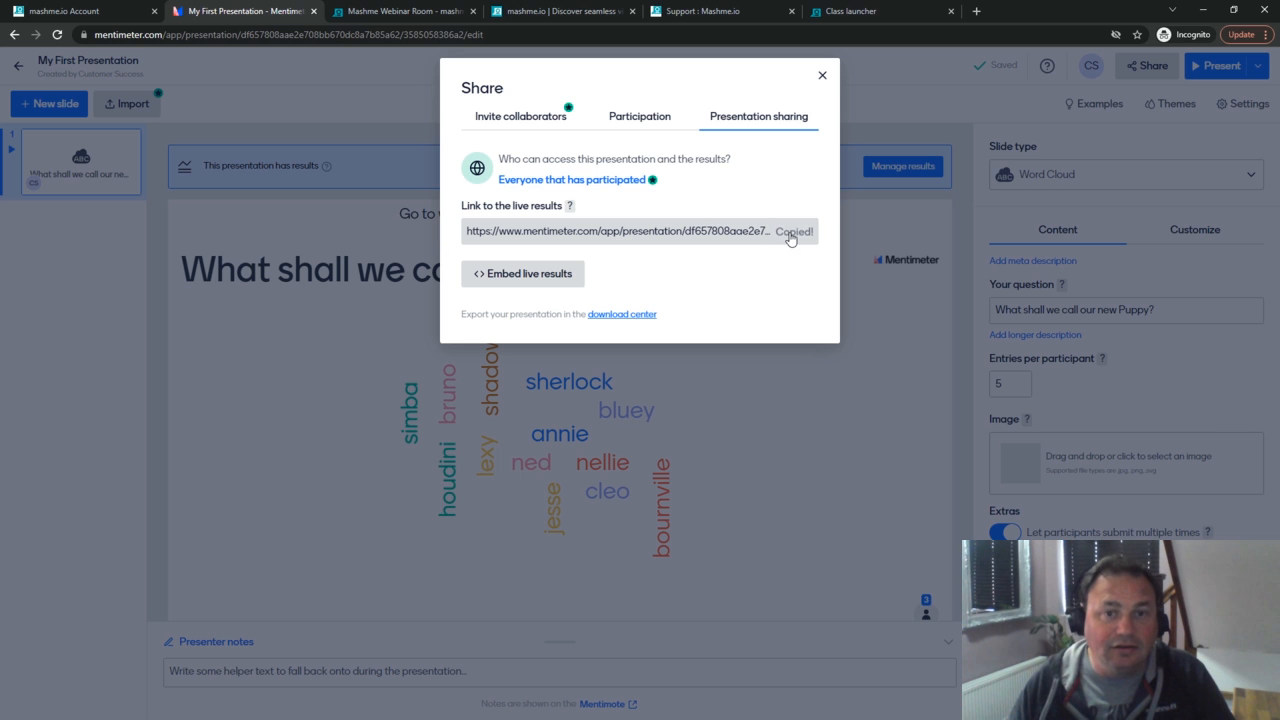
{"action": "mouse_move", "coordinate": [716, 82]}
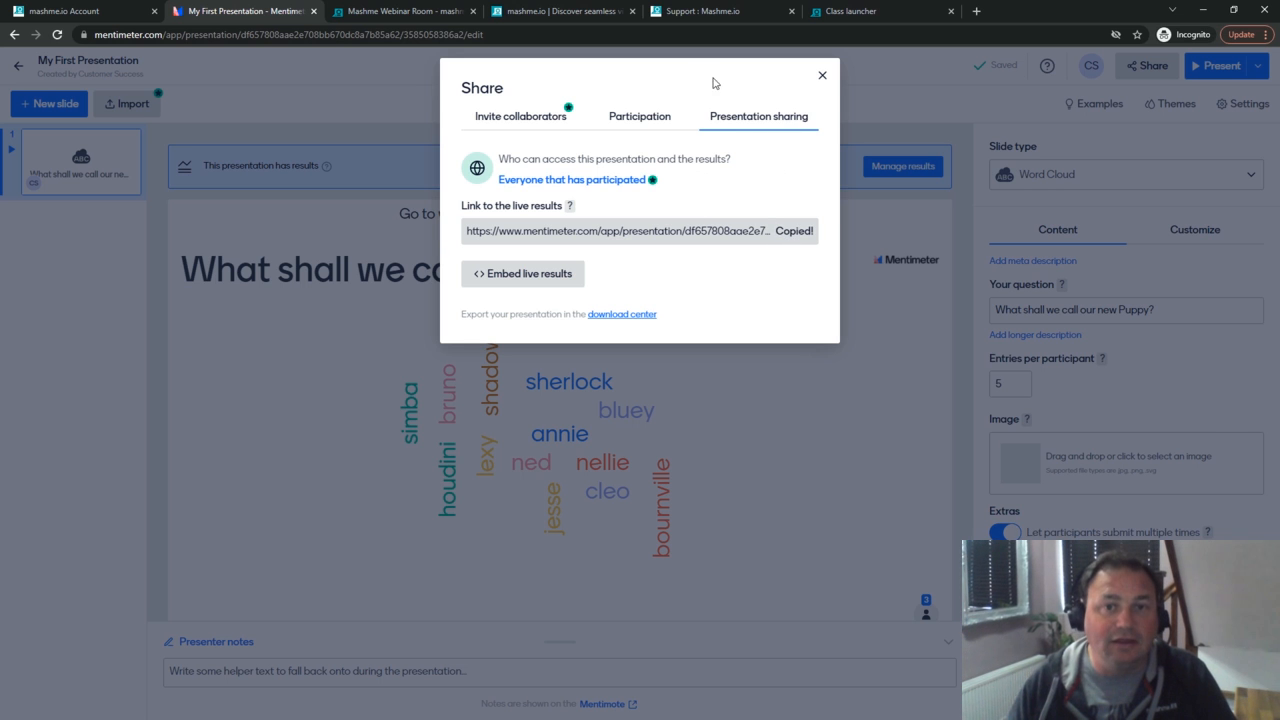
{"action": "left_click", "coordinate": [404, 12]}
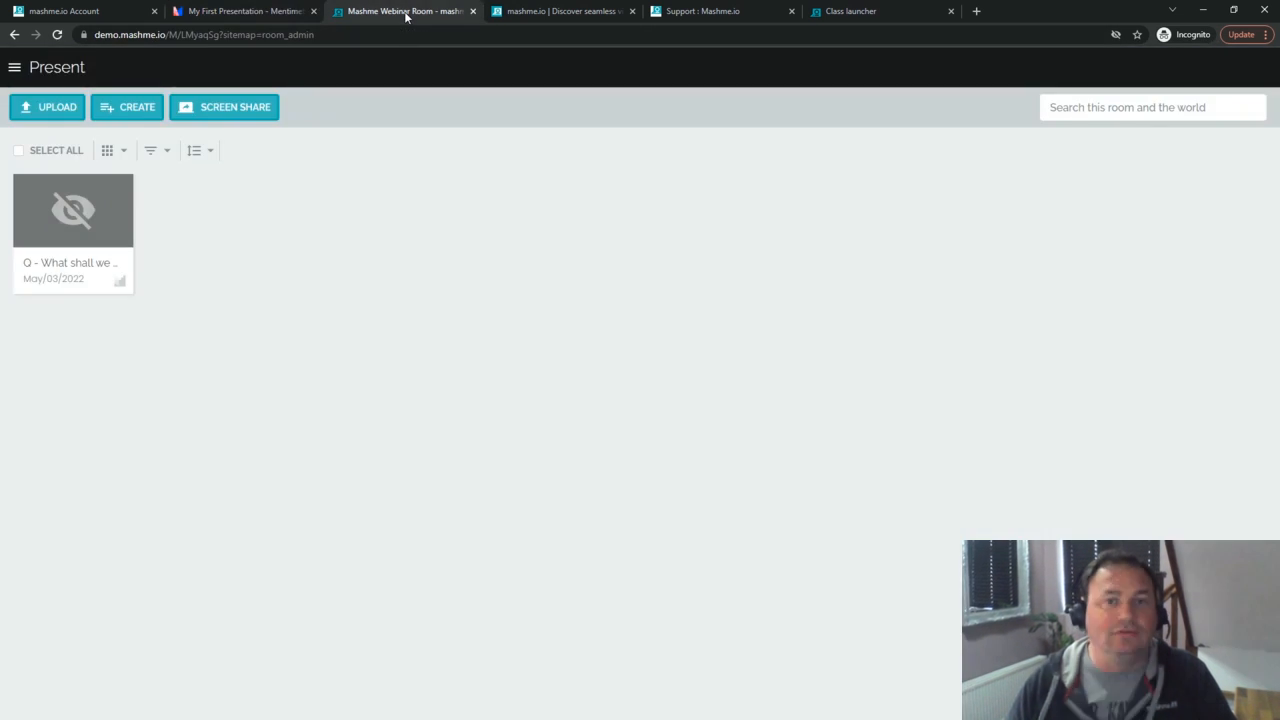
Create a Mentimeter resource named 'R - My New Puppy Name suggestions'
{"action": "left_click", "coordinate": [128, 108]}
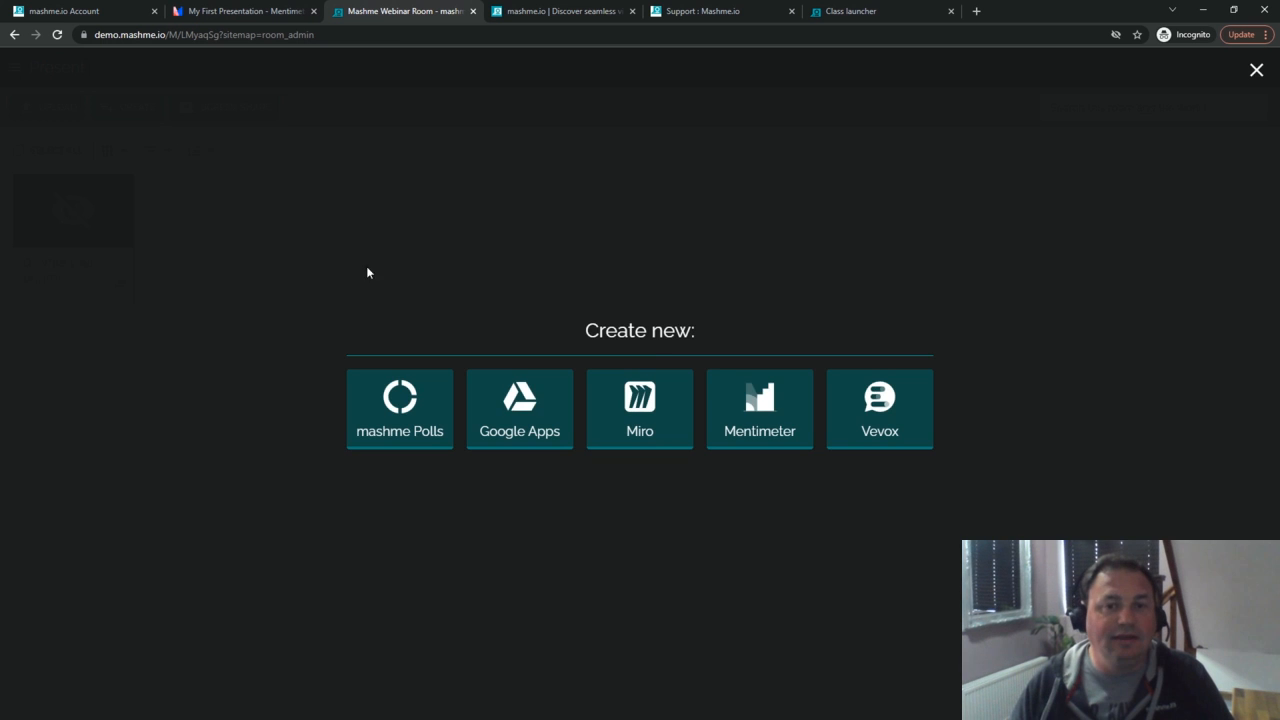
{"action": "left_click", "coordinate": [760, 408]}
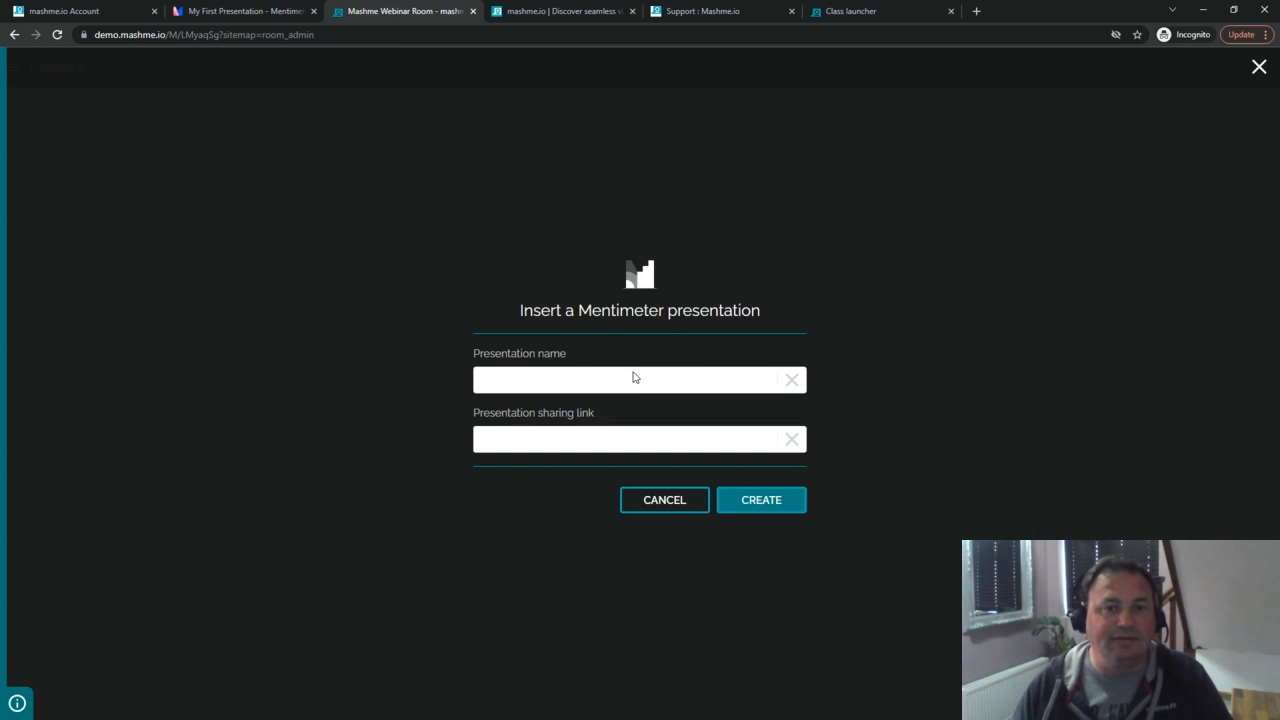
{"action": "type", "text": "R - My N"}
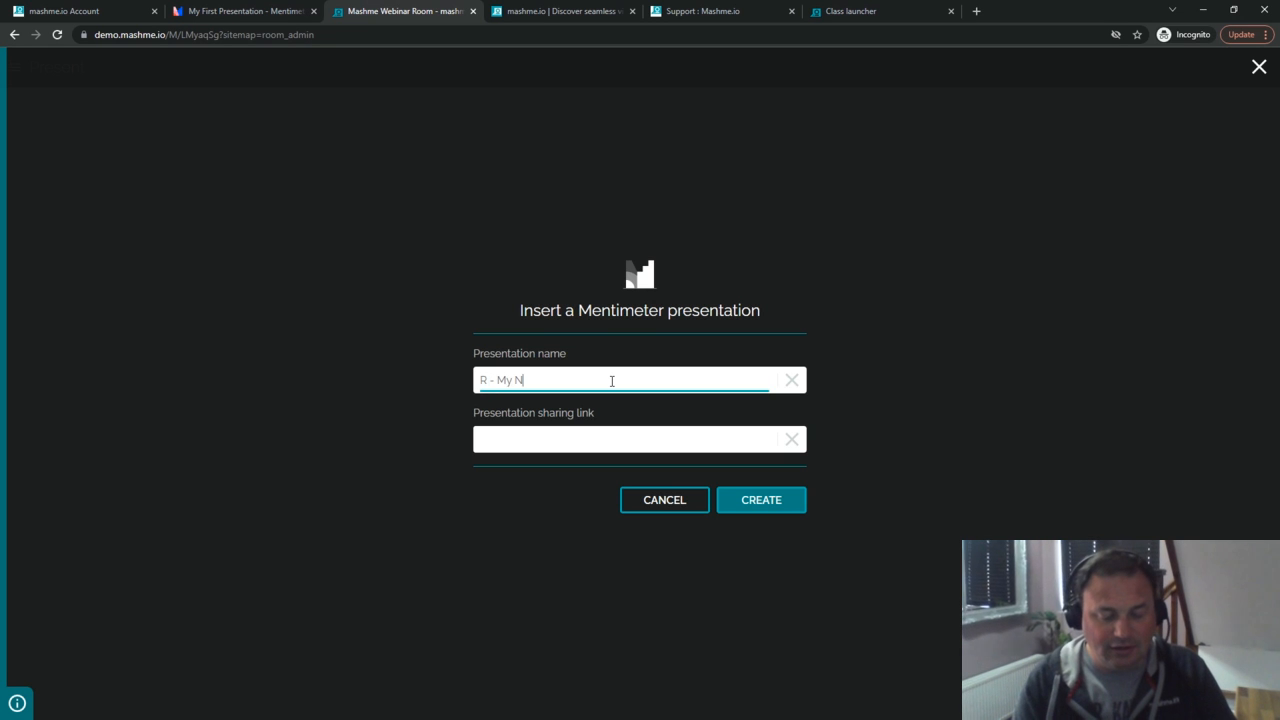
{"action": "type", "text": "ew Puppy Nam"}
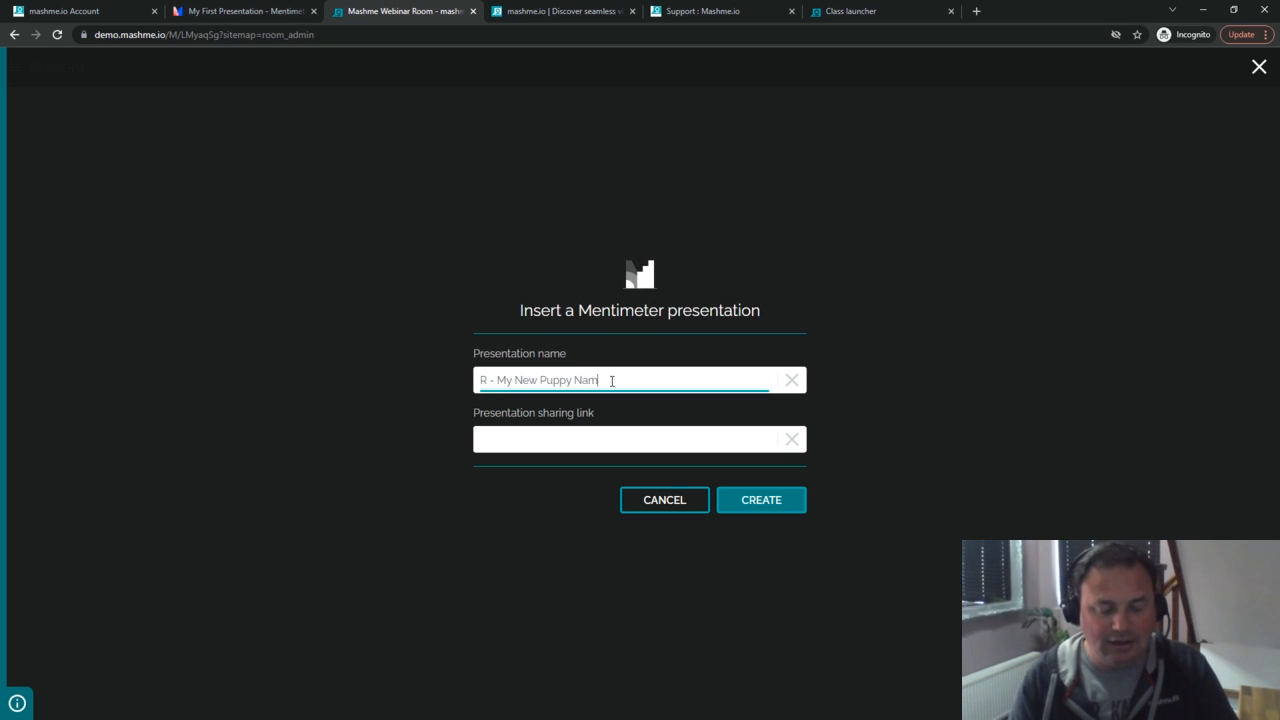
{"action": "type", "text": "Suggestiopns"}
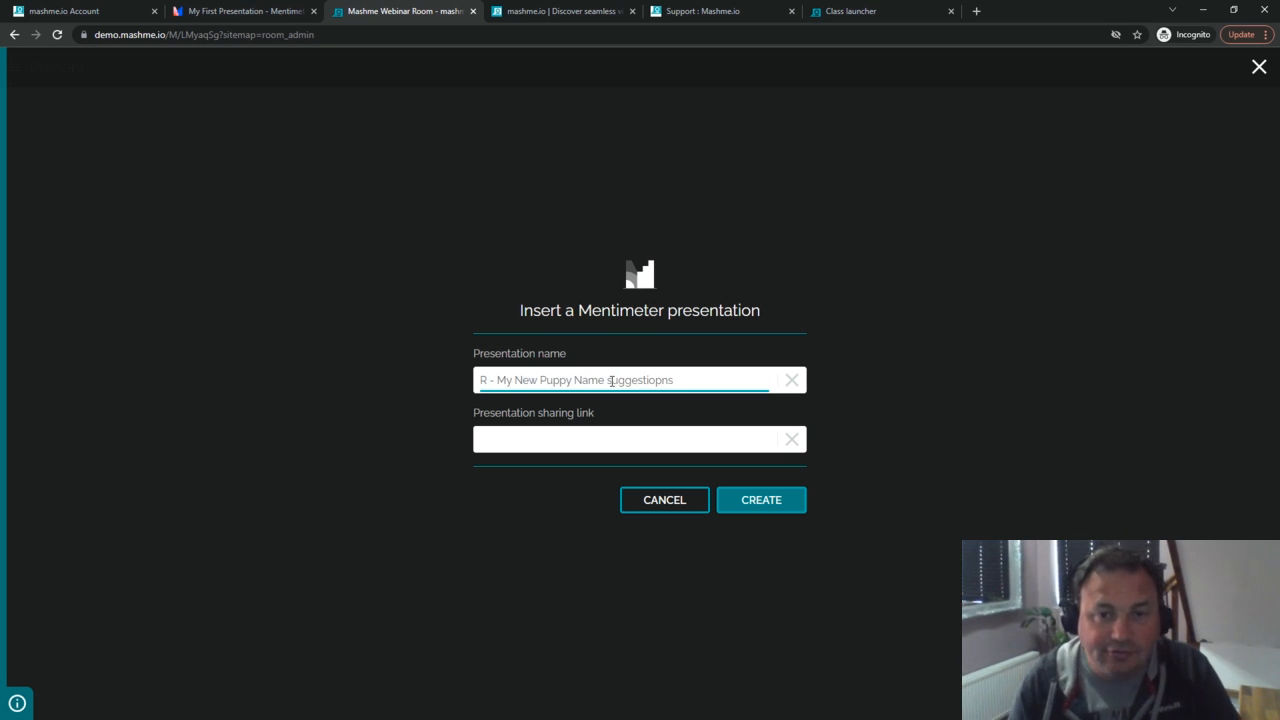
{"action": "type", "text": "Suggestions"}
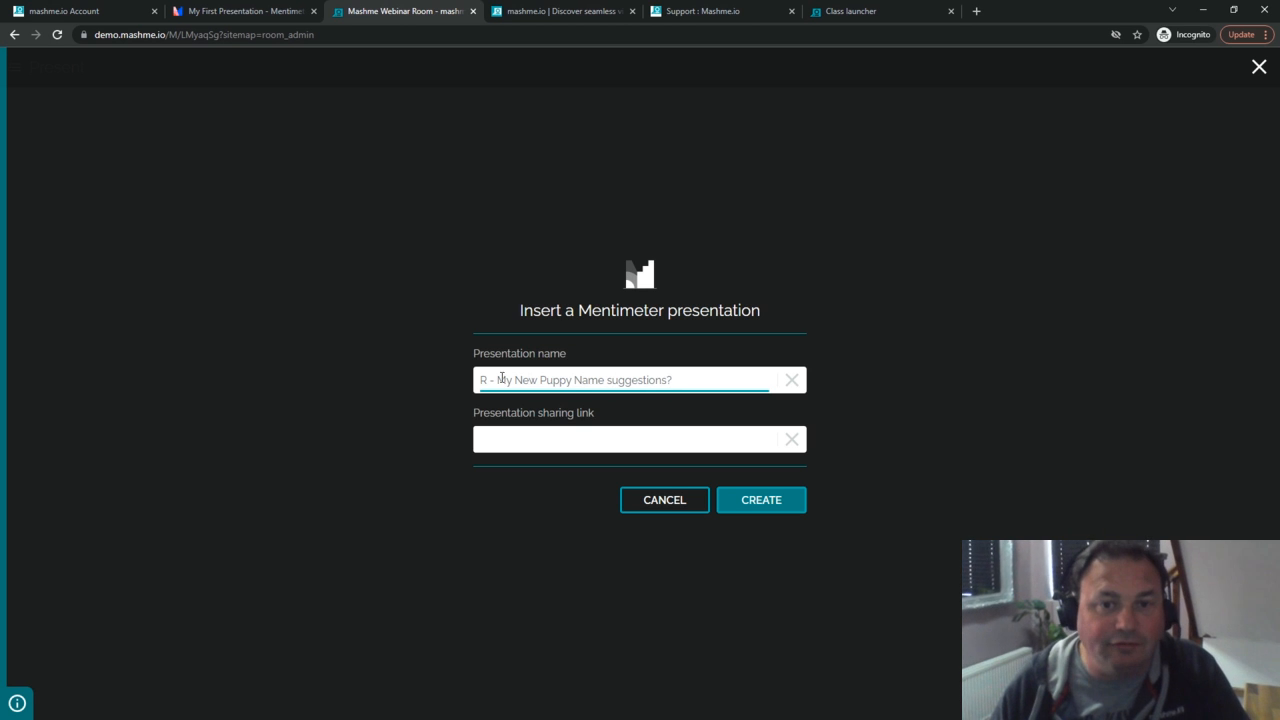
Paste the live results link, create the resource, and close it back to the room
{"action": "left_click", "coordinate": [630, 440]}
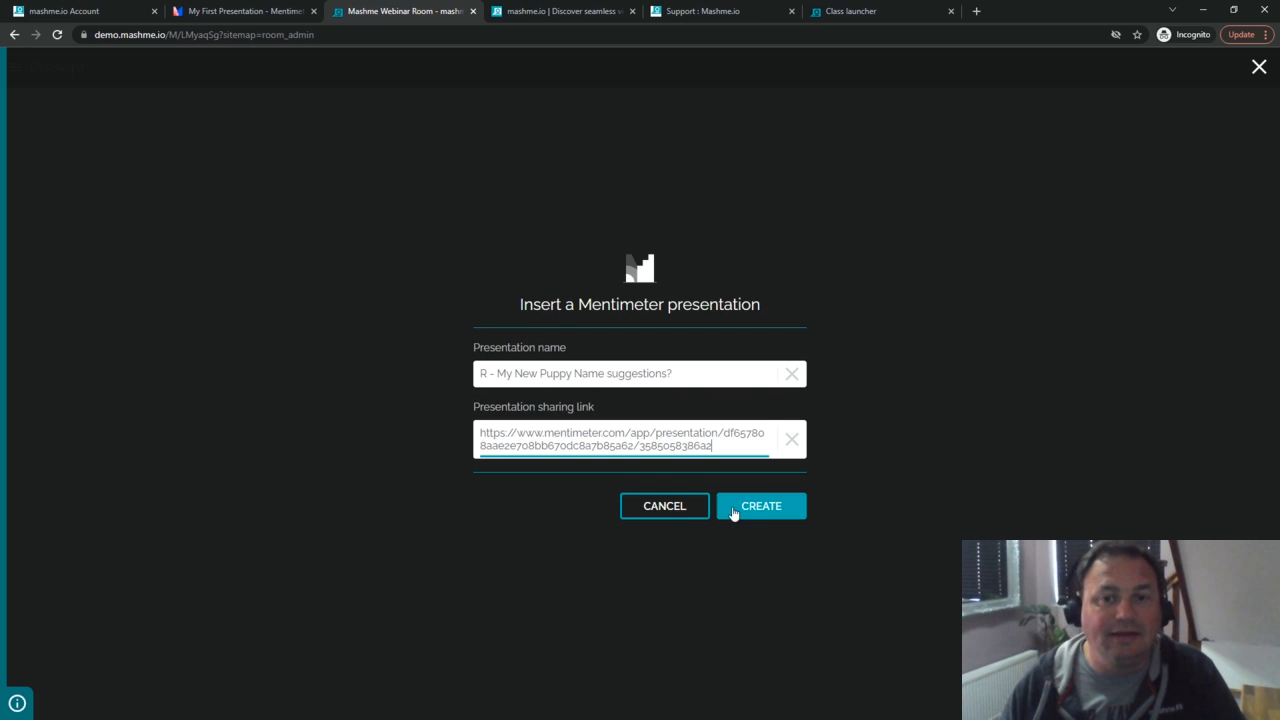
{"action": "left_click", "coordinate": [760, 504]}
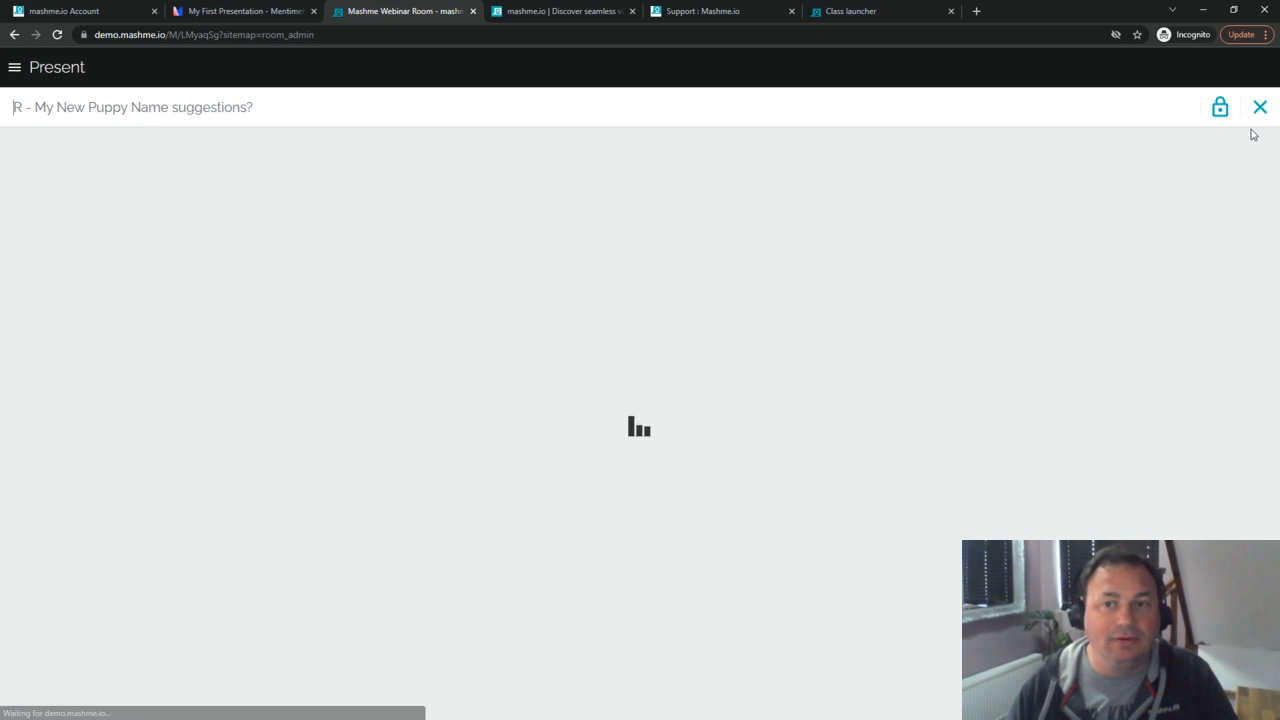
{"action": "left_click", "coordinate": [1260, 108]}
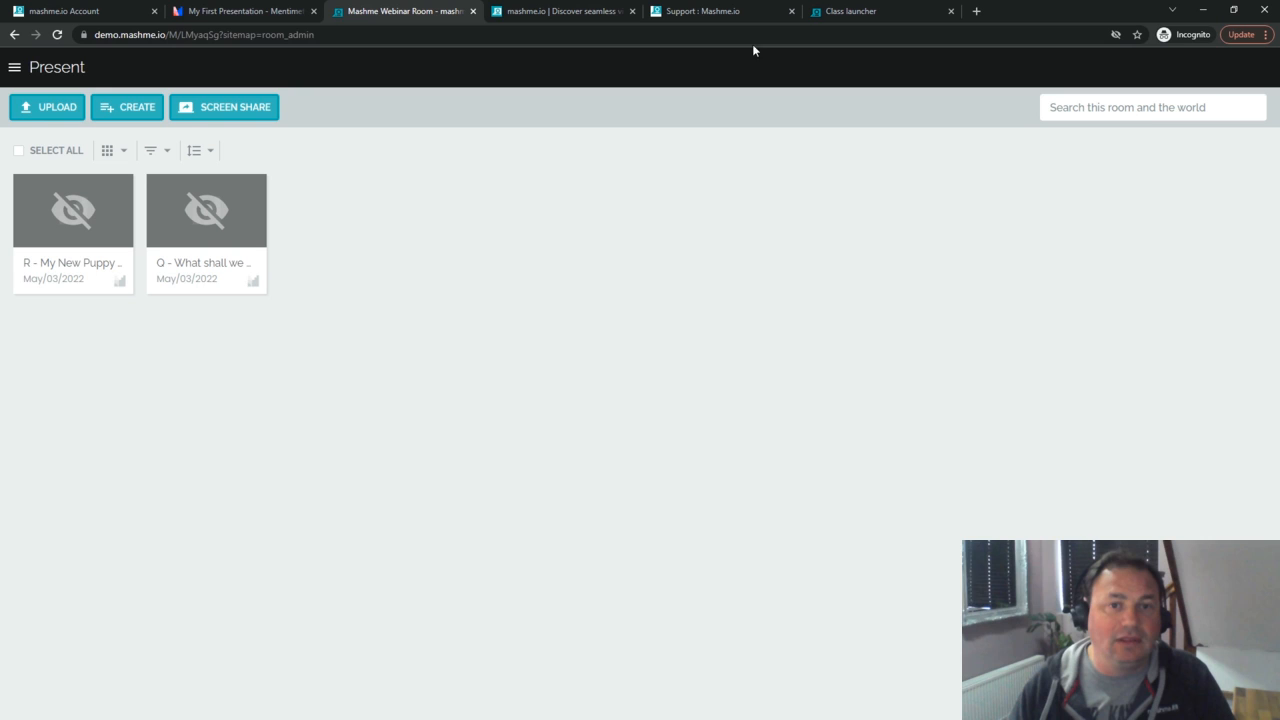
Download the voting QR code from Mentimeter's Participation options, then close the Share dialog
{"action": "left_click", "coordinate": [240, 12]}
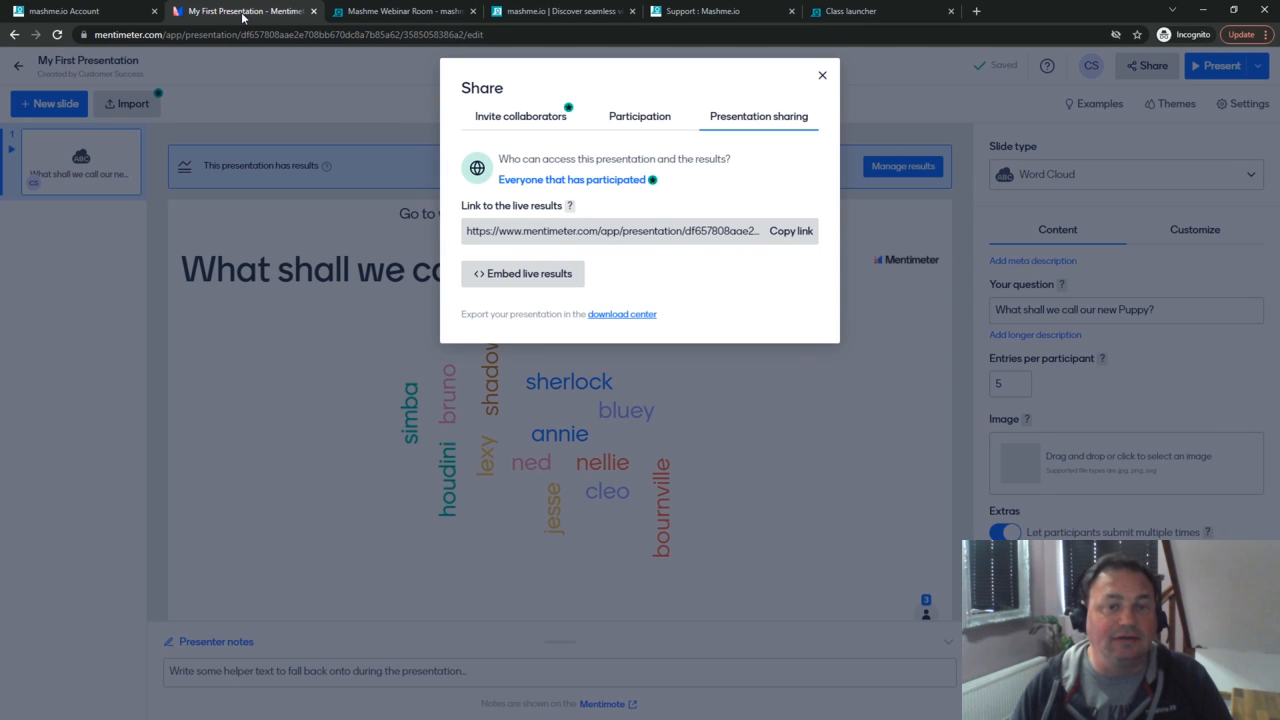
{"action": "left_click", "coordinate": [640, 116]}
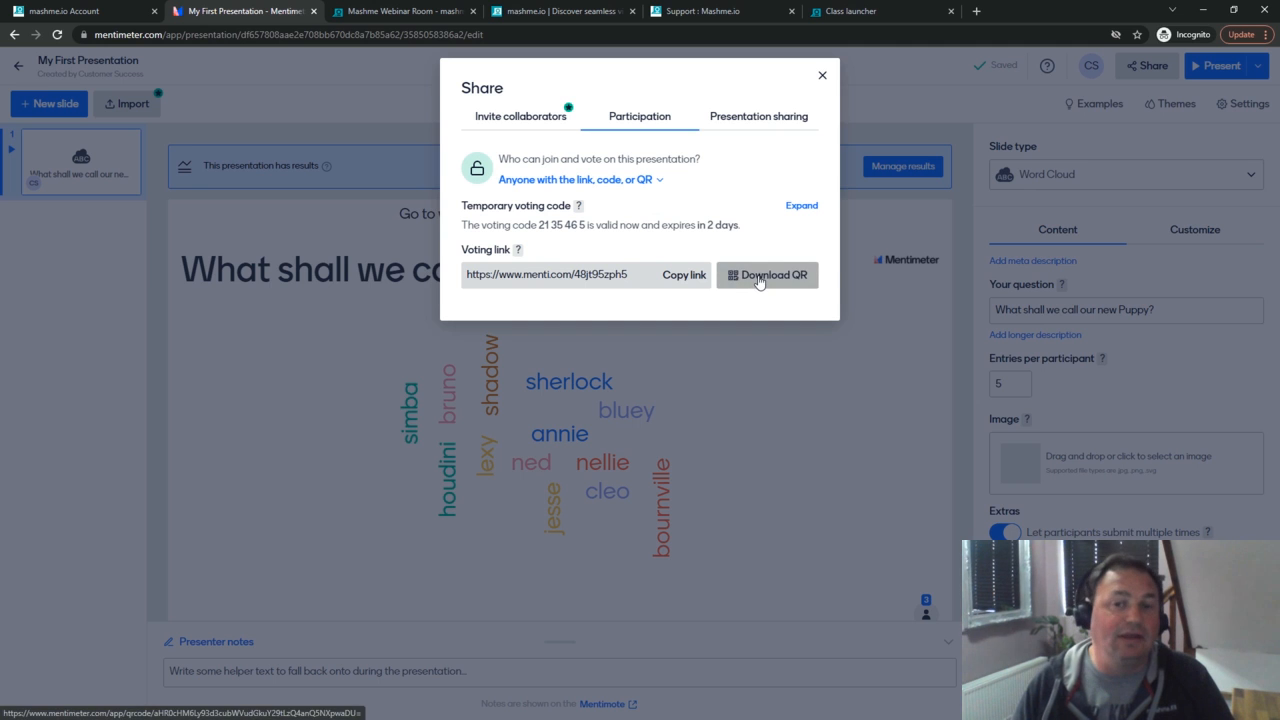
{"action": "left_click", "coordinate": [768, 276]}
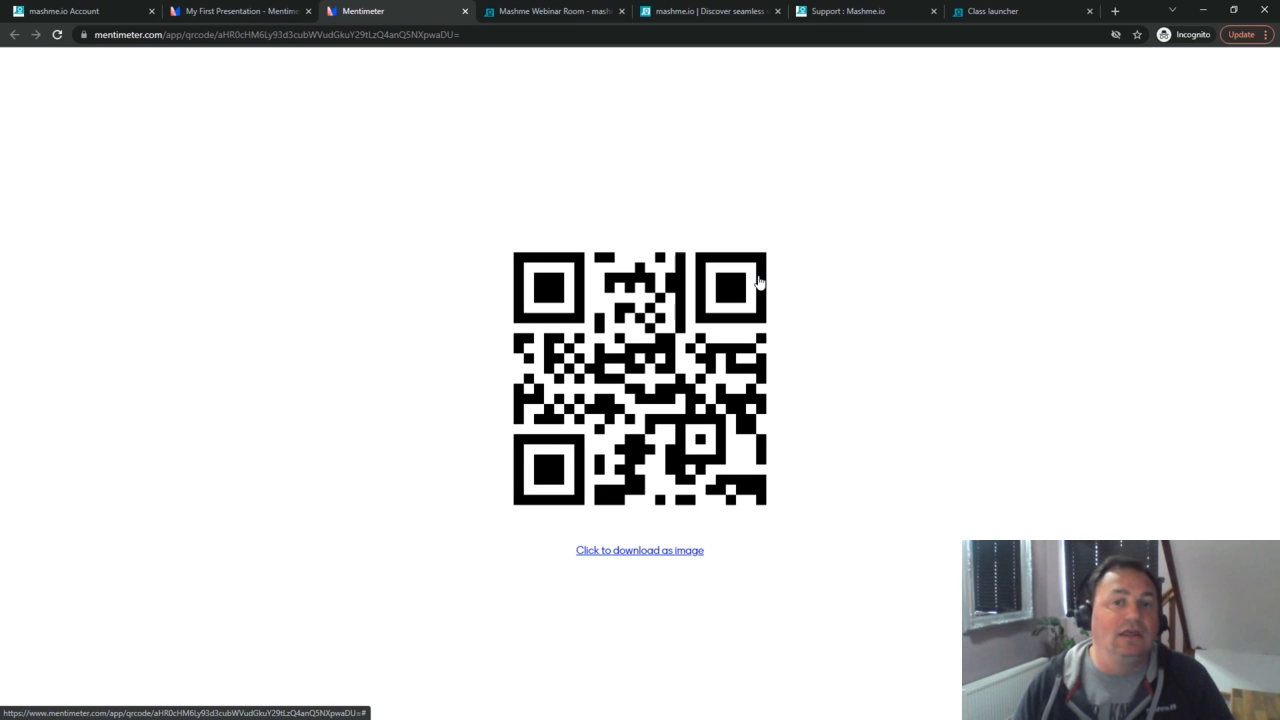
{"action": "mouse_move", "coordinate": [616, 228]}
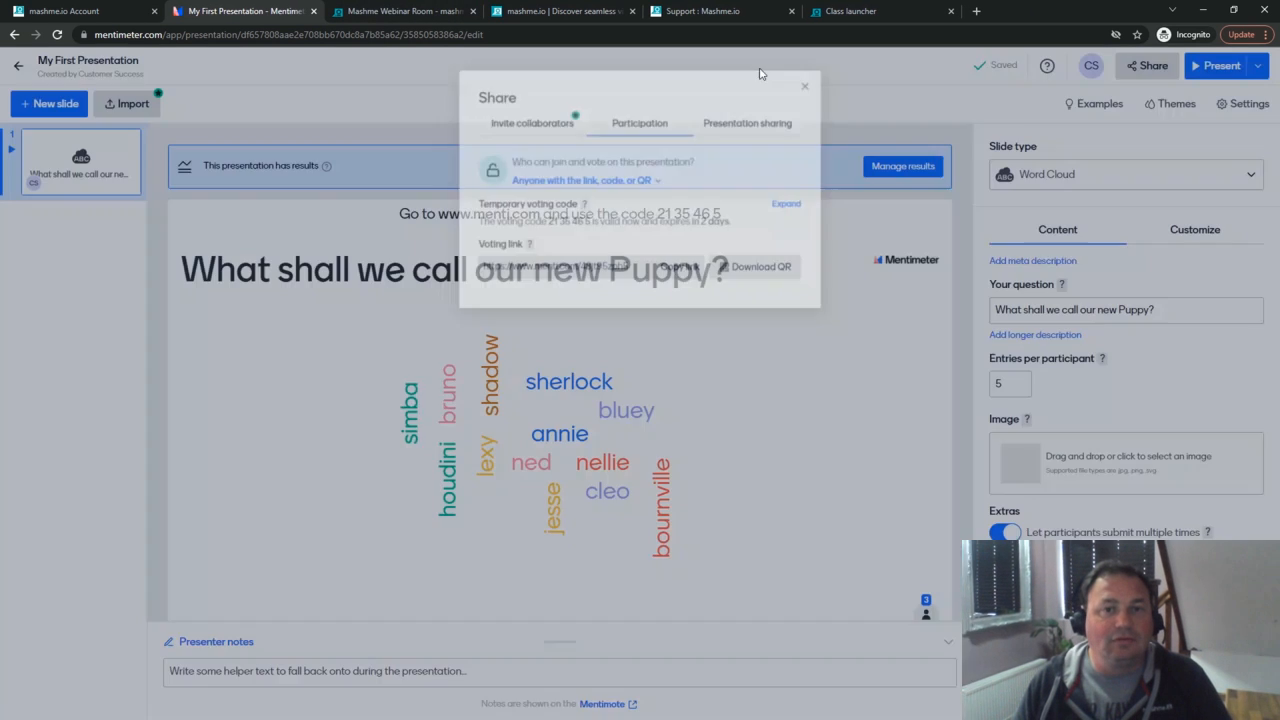
{"action": "left_click", "coordinate": [404, 12]}
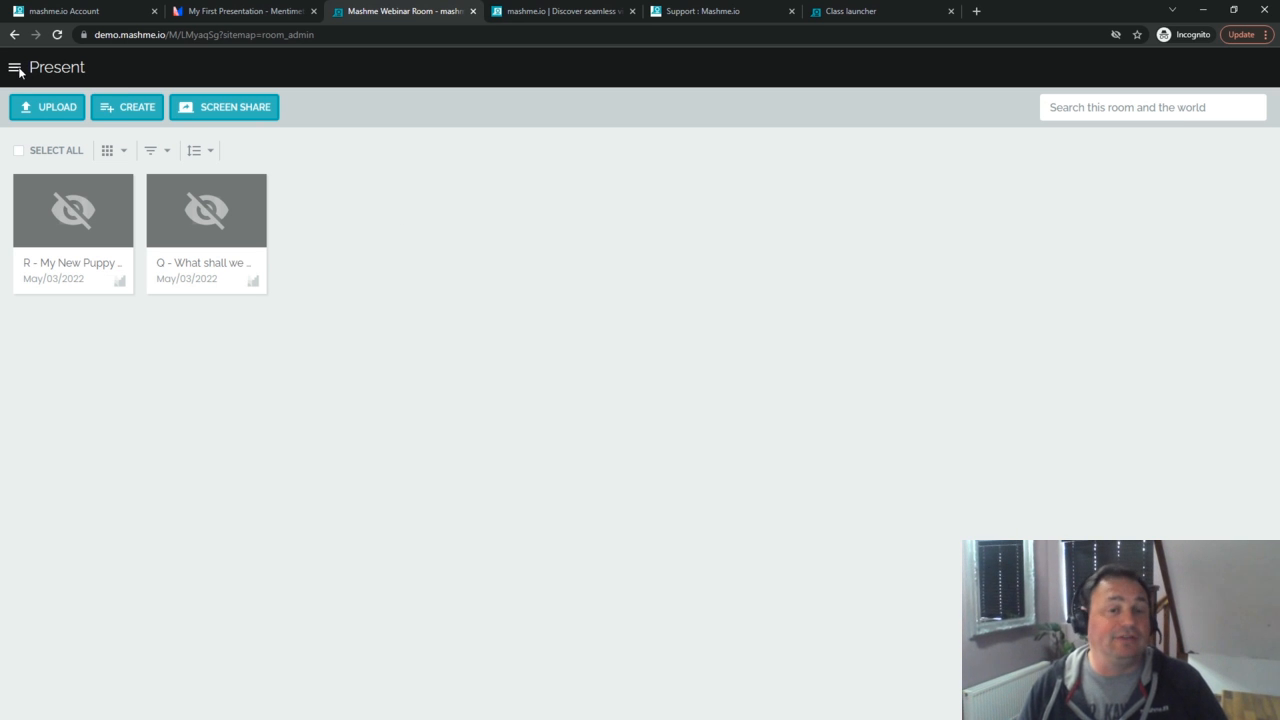
{"action": "left_click", "coordinate": [16, 68]}
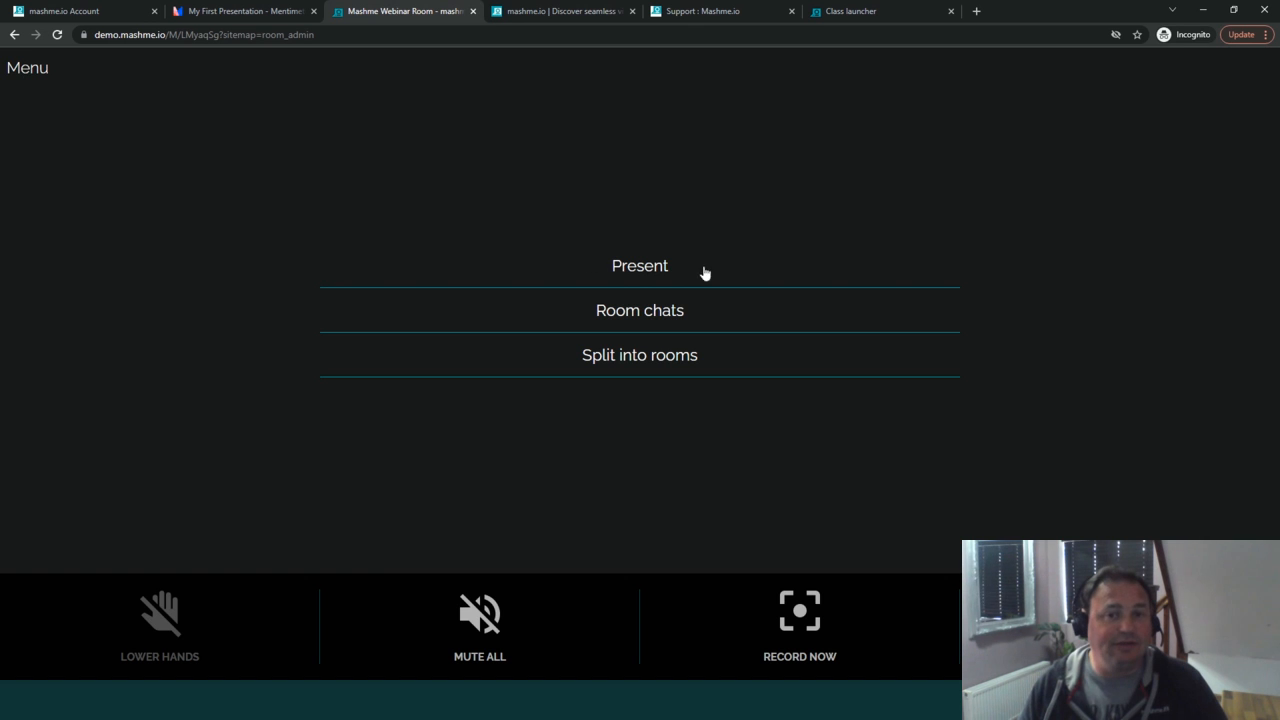
{"action": "left_click", "coordinate": [640, 264]}
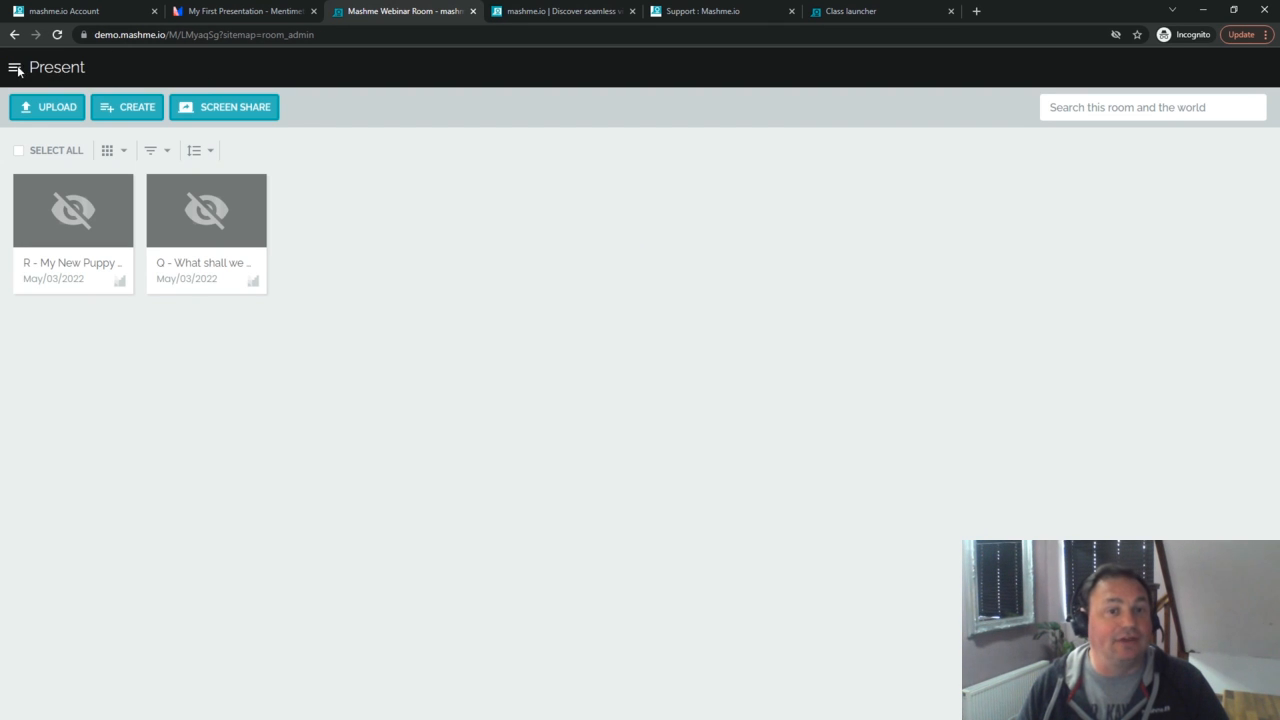
{"action": "left_click", "coordinate": [16, 68]}
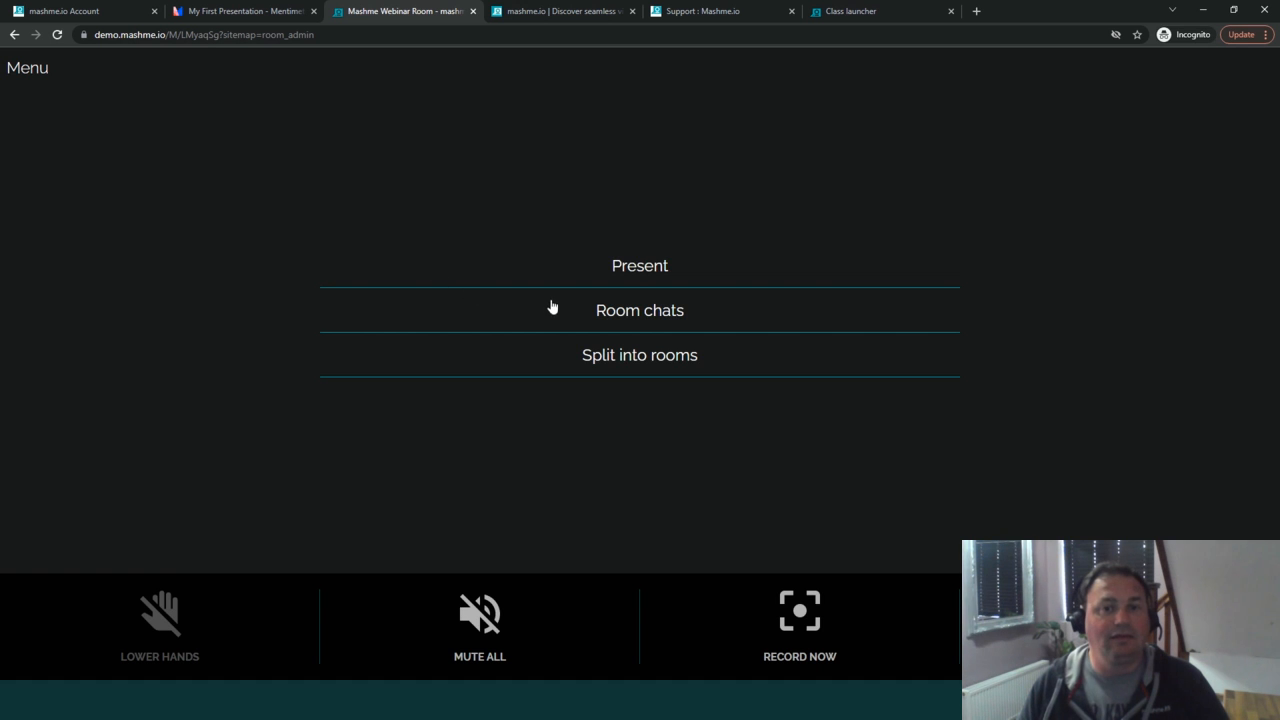
{"action": "left_click", "coordinate": [640, 310]}
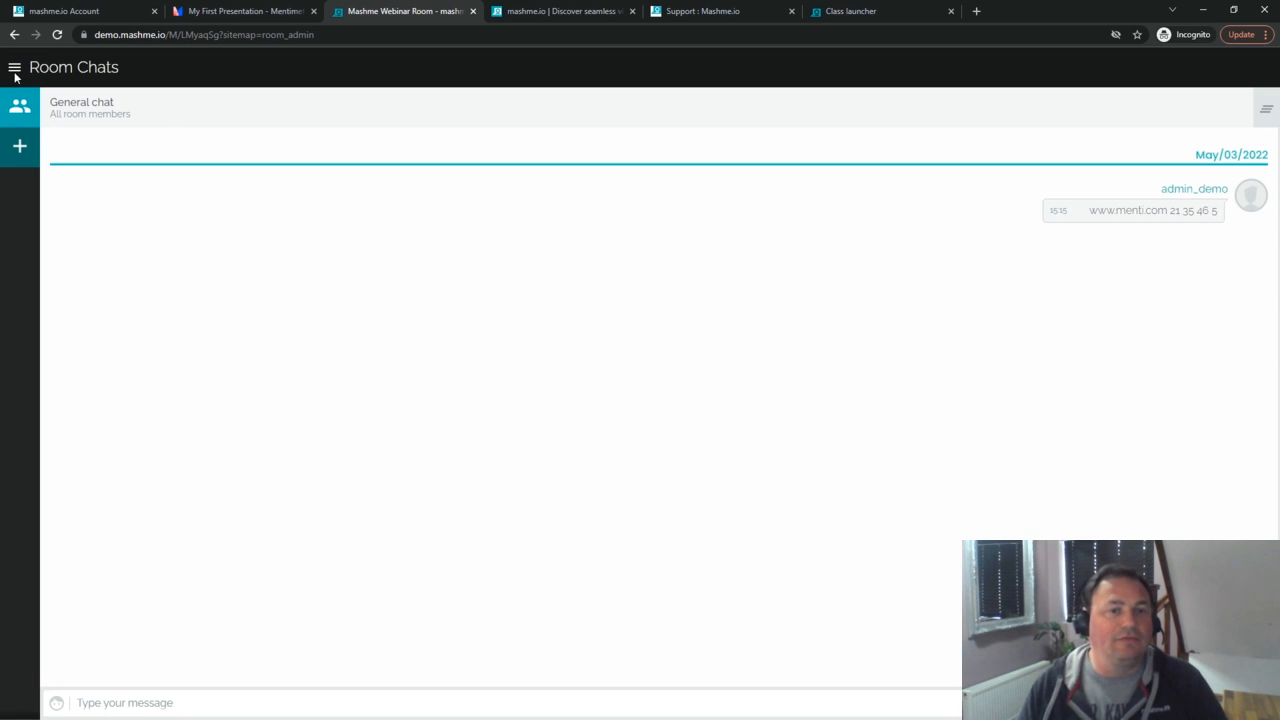
{"action": "left_click", "coordinate": [16, 68]}
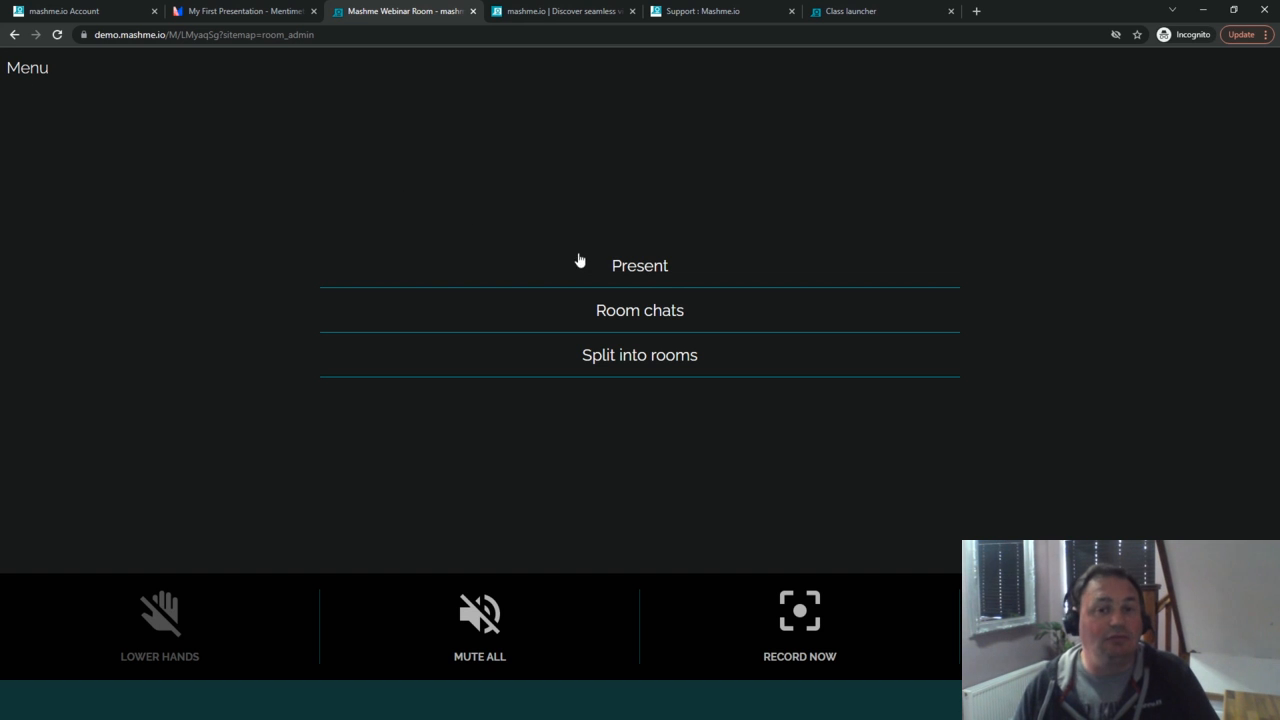
{"action": "left_click", "coordinate": [640, 264]}
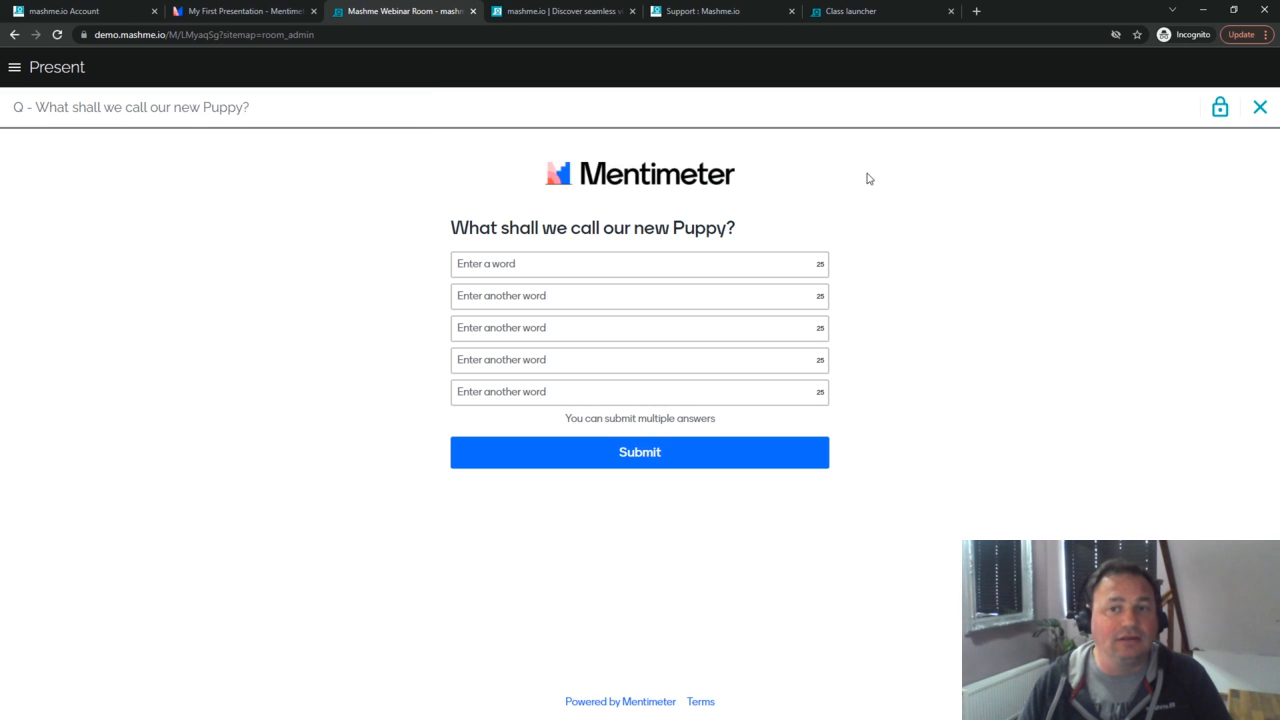
{"action": "mouse_move", "coordinate": [1220, 108]}
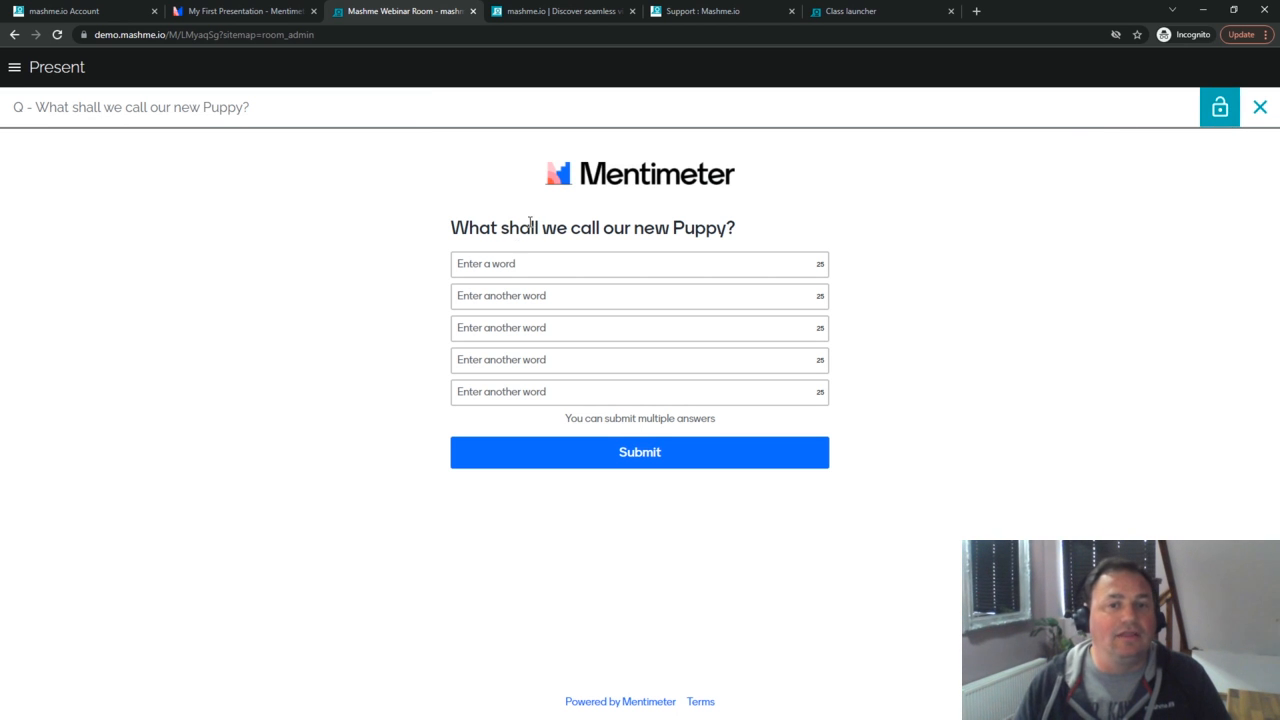
Unlock the puppy-name voting form for participants, test entering a word, then close it
{"action": "left_click", "coordinate": [640, 264]}
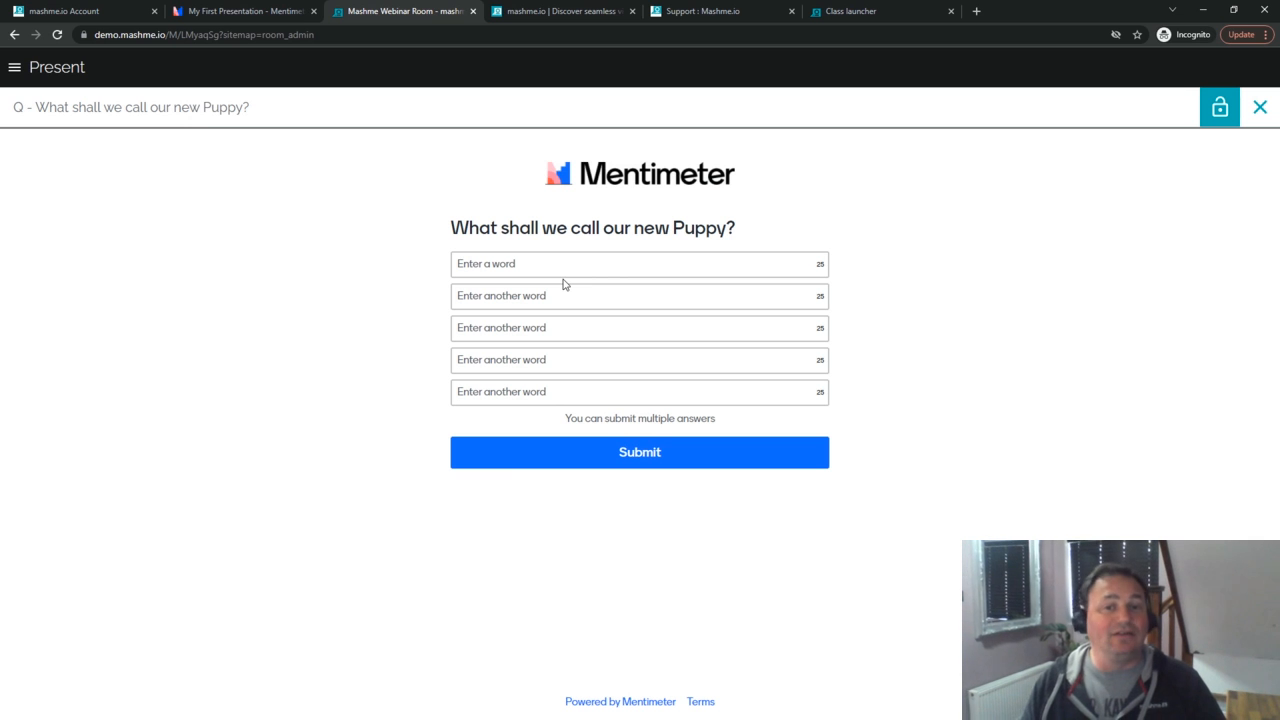
{"action": "left_click", "coordinate": [638, 264]}
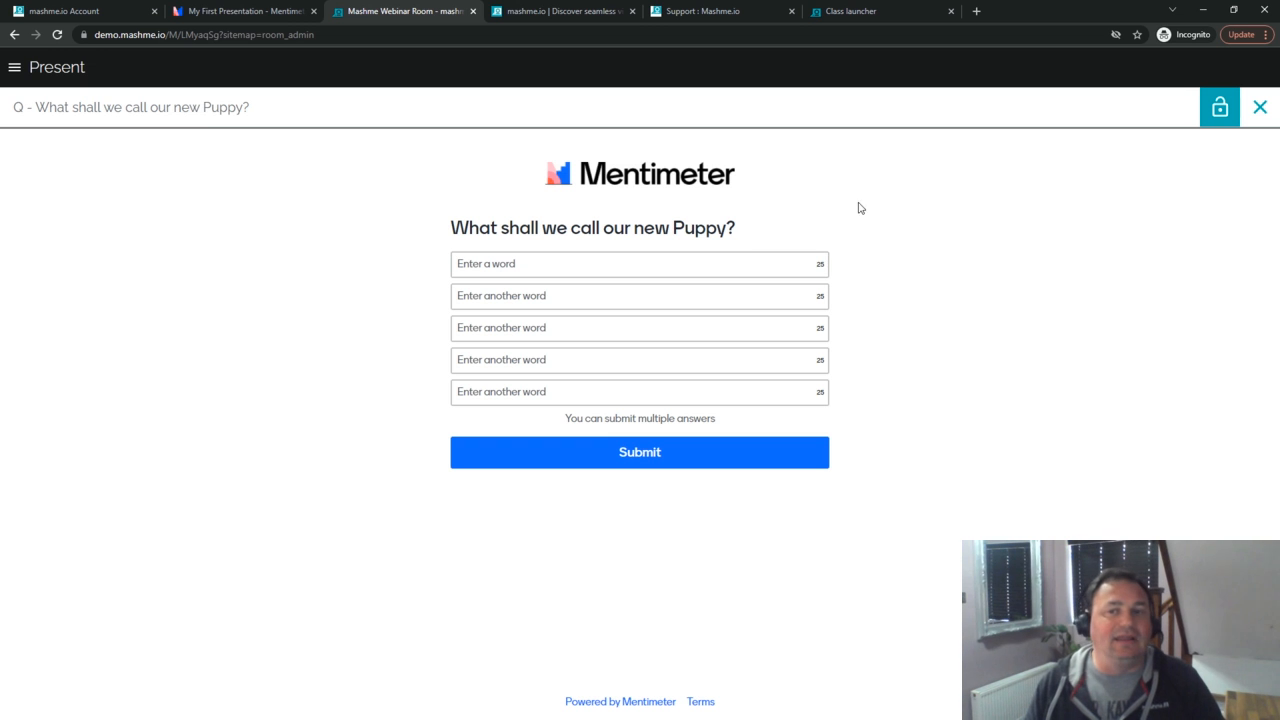
{"action": "mouse_move", "coordinate": [1260, 108]}
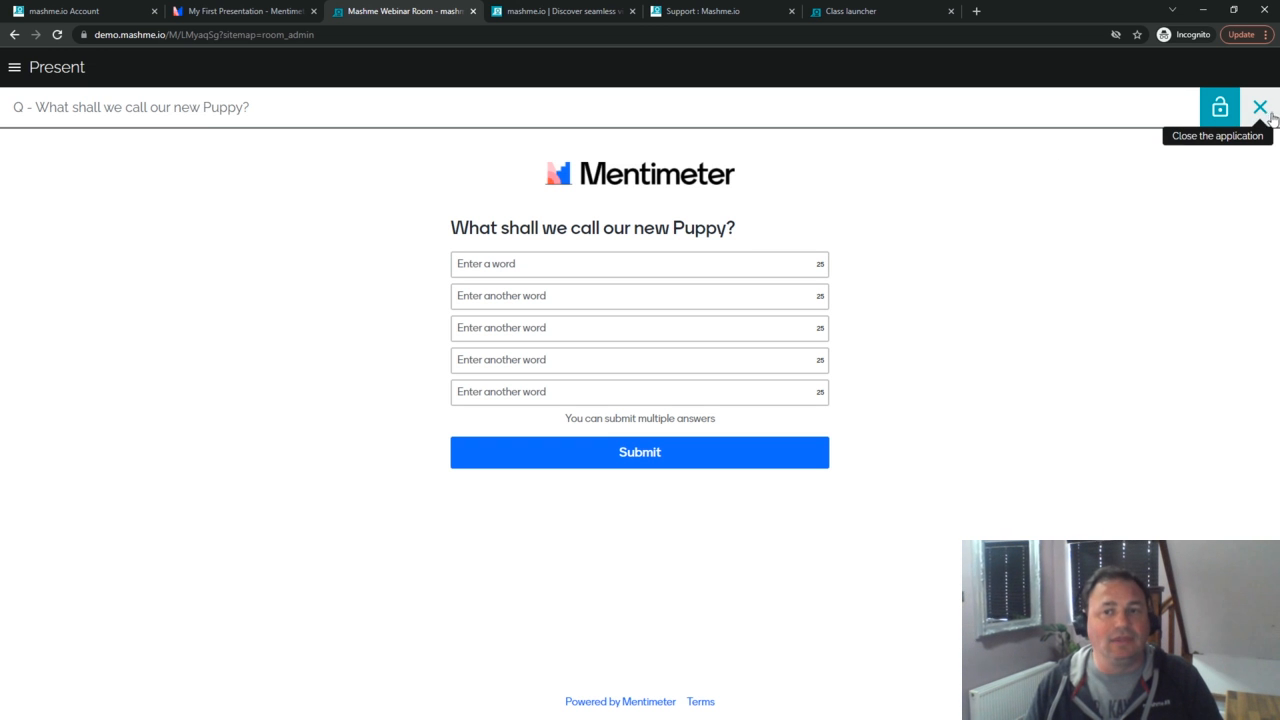
{"action": "left_click", "coordinate": [1260, 108]}
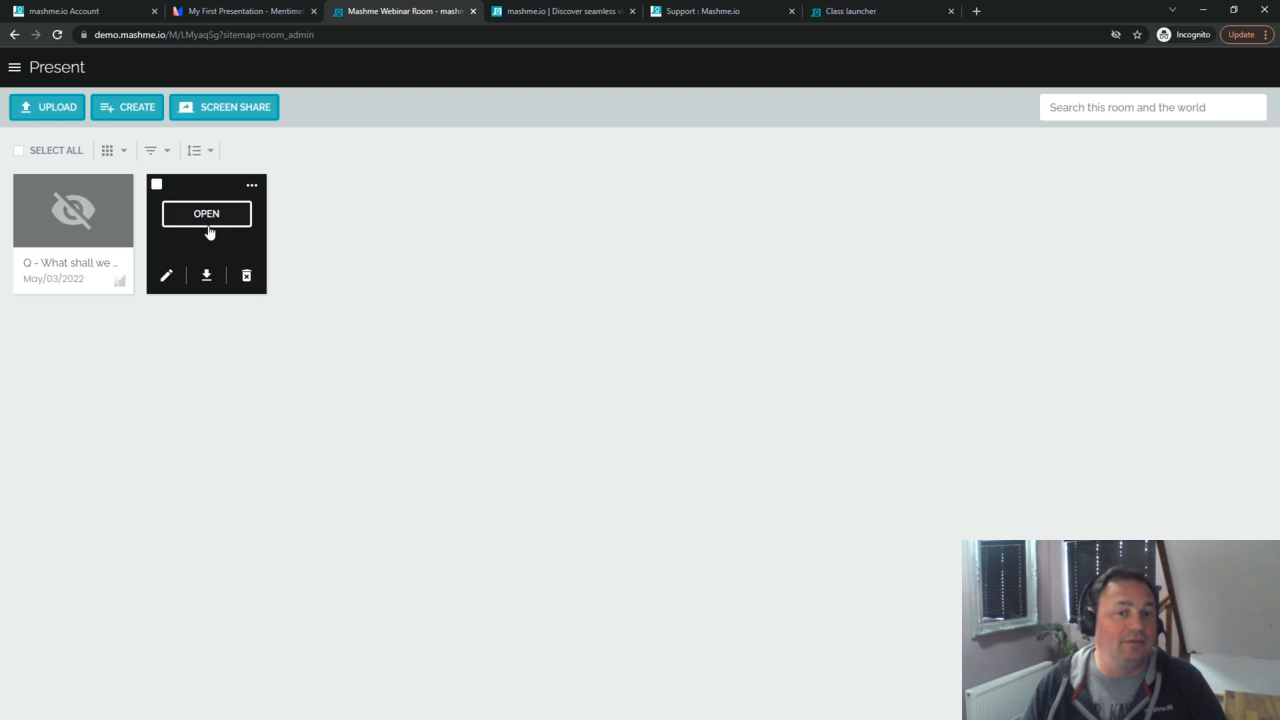
{"action": "left_click", "coordinate": [206, 212]}
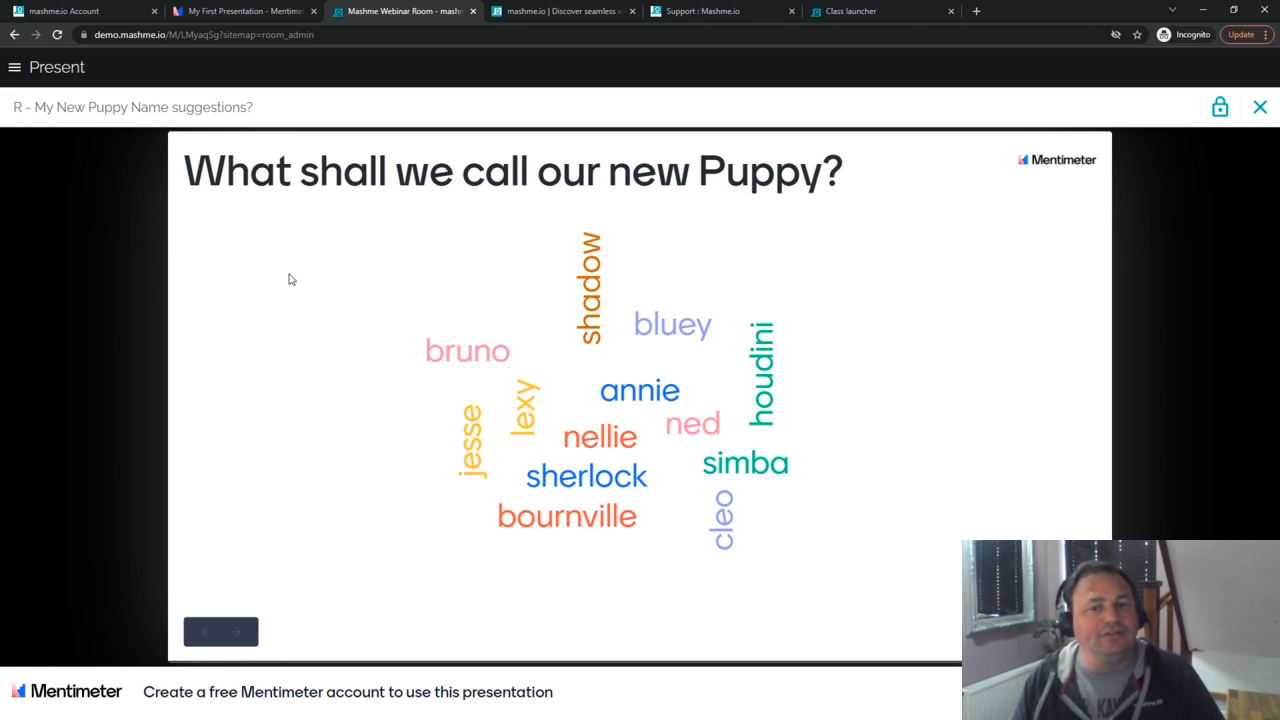
{"action": "mouse_move", "coordinate": [310, 288]}
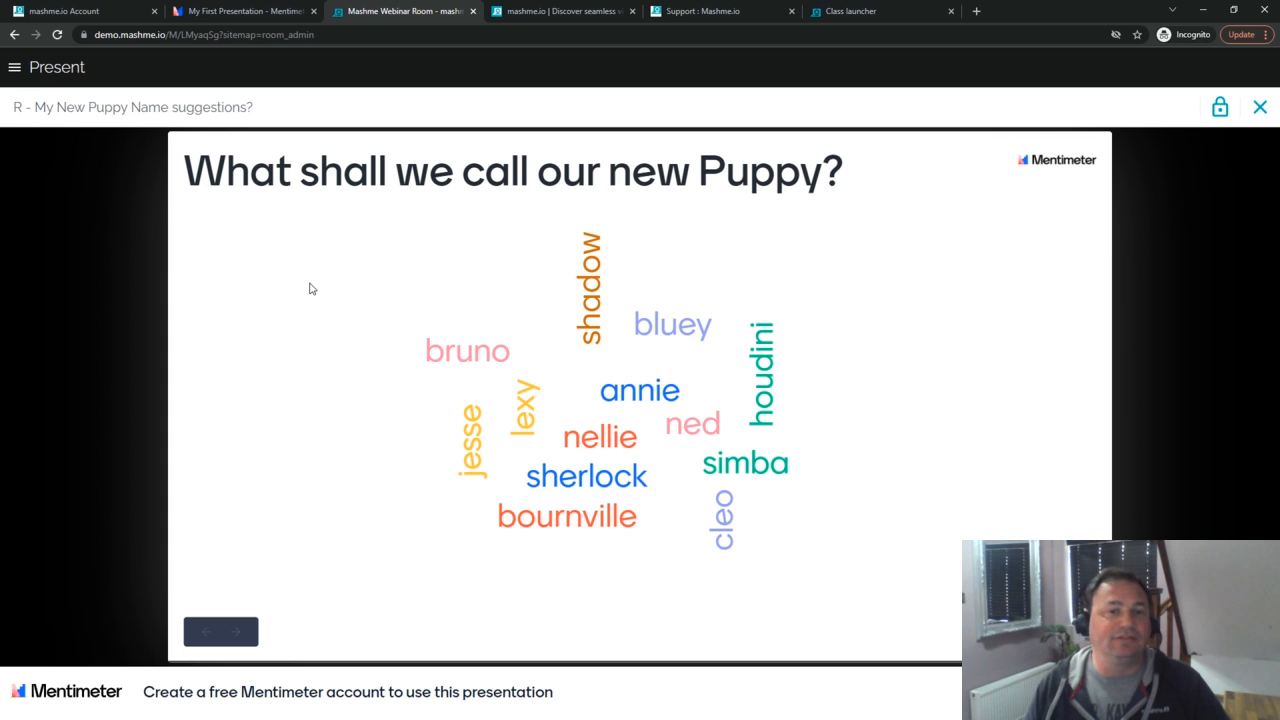
{"action": "mouse_move", "coordinate": [260, 184]}
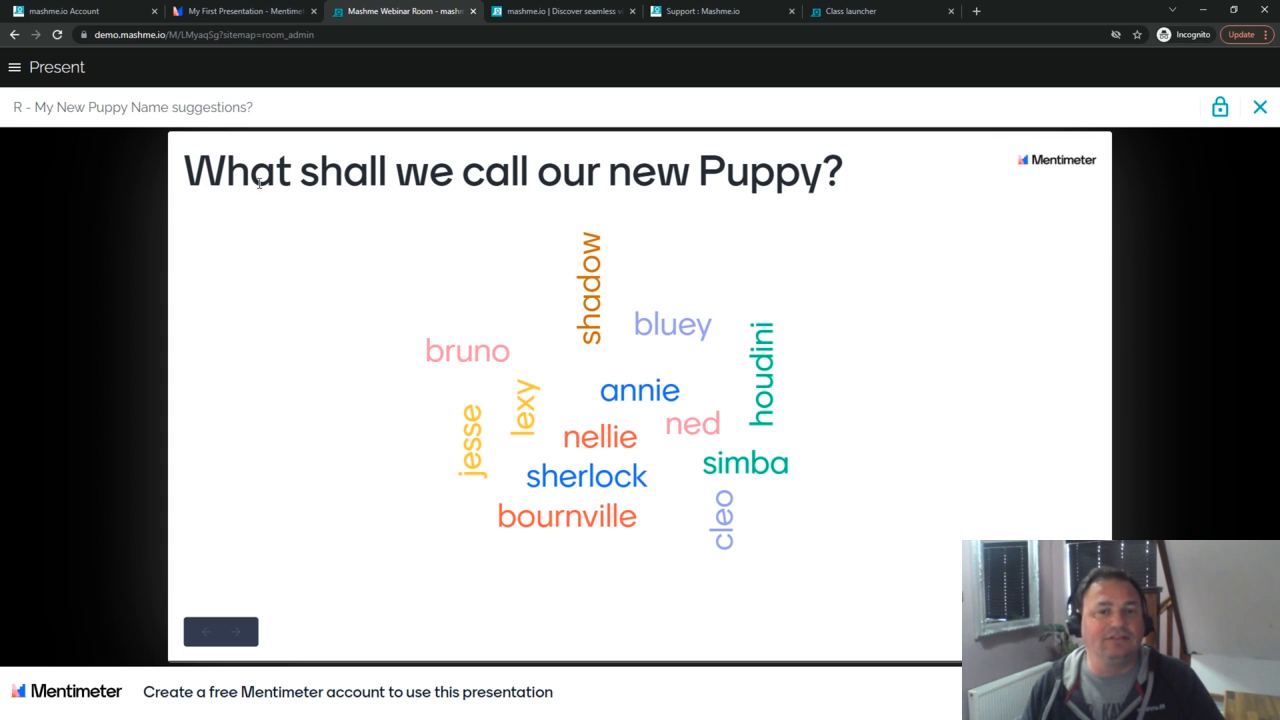
{"action": "mouse_move", "coordinate": [1118, 144]}
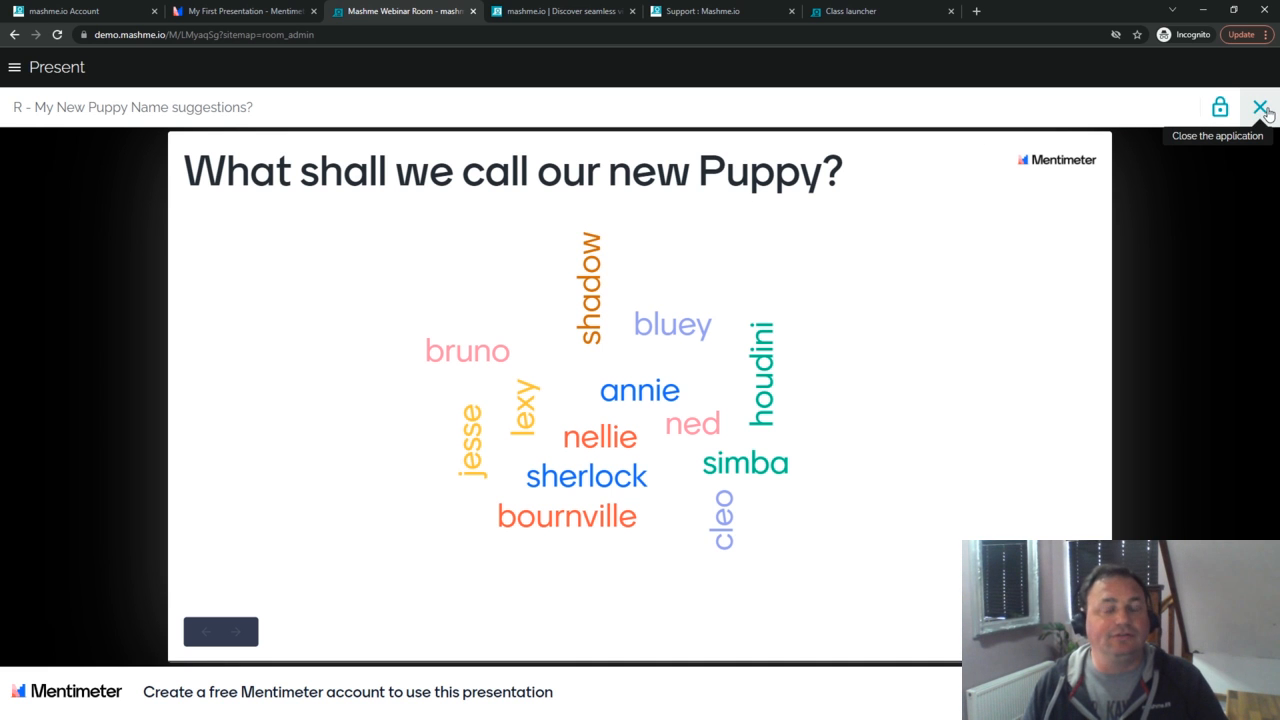
{"action": "left_click", "coordinate": [1260, 108]}
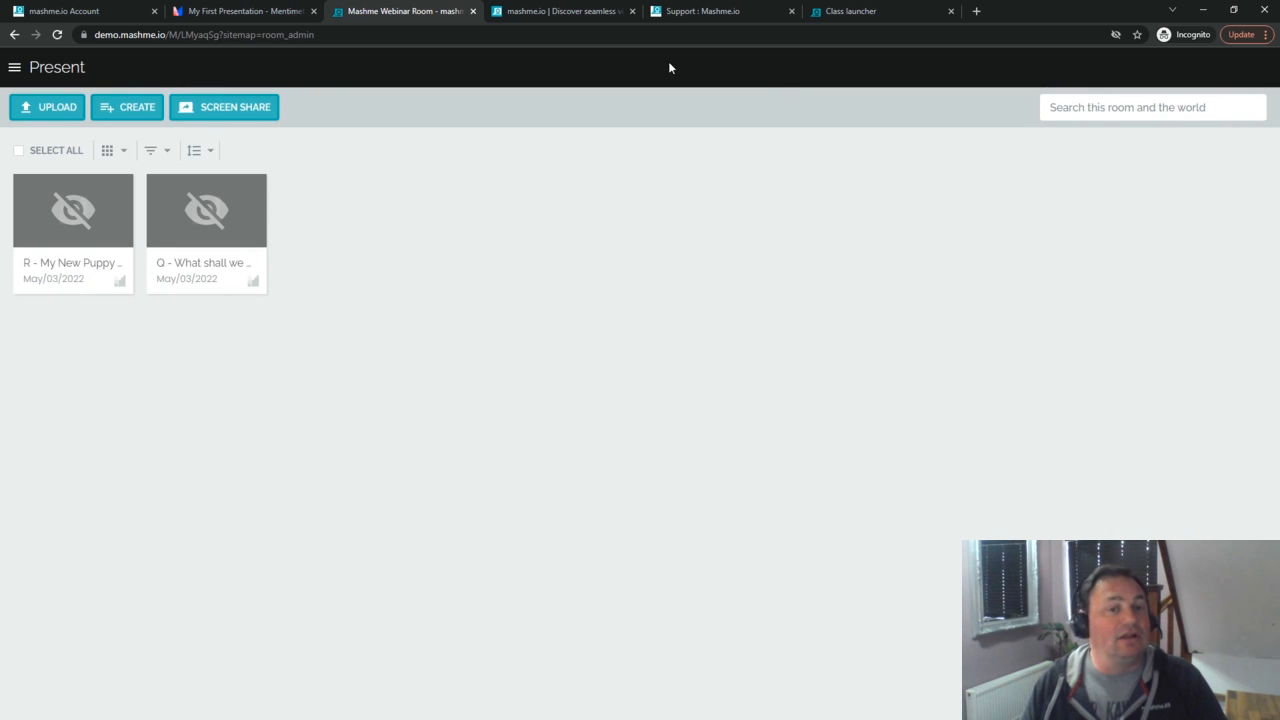
{"action": "mouse_move", "coordinate": [206, 212]}
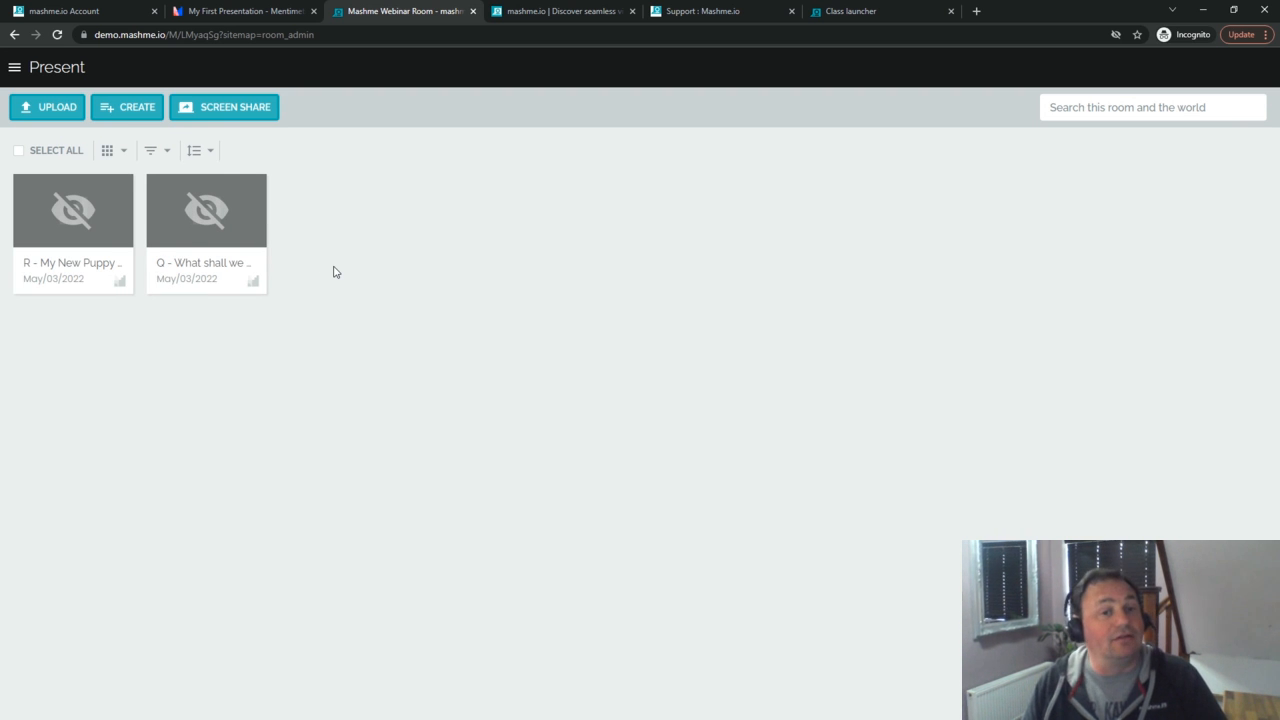
{"action": "mouse_move", "coordinate": [324, 248]}
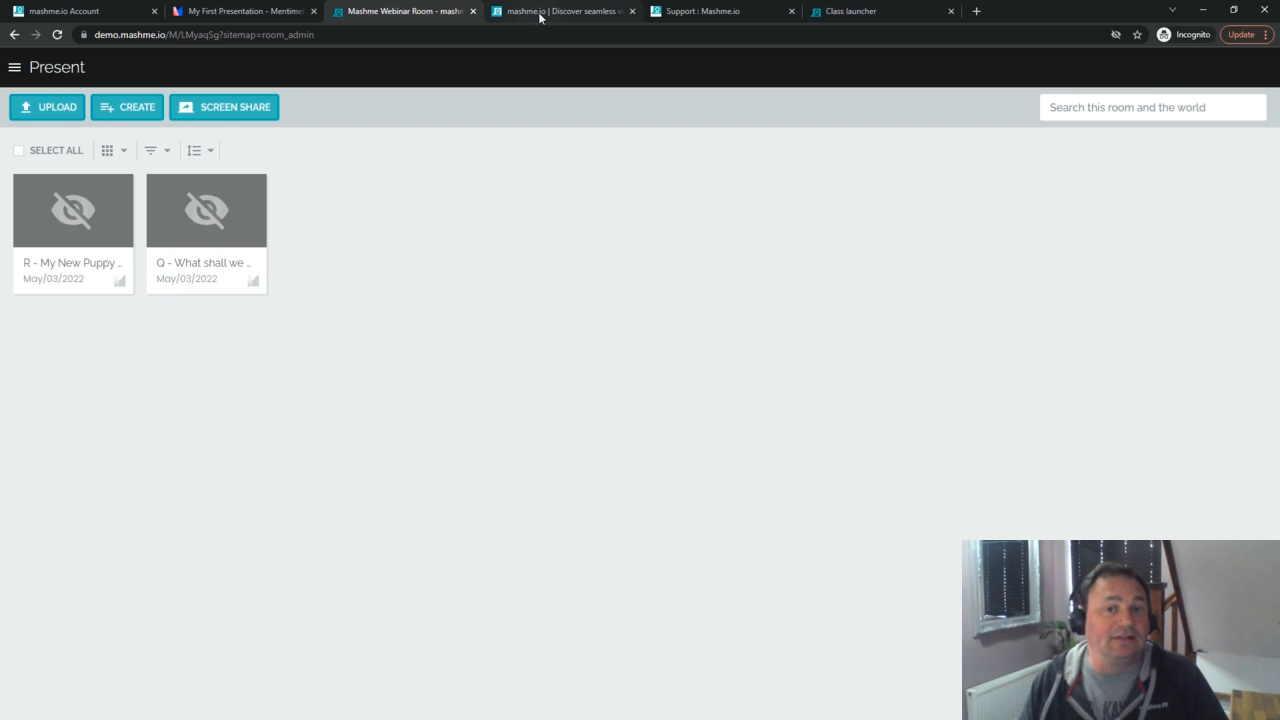
Switch to the mashme.io product website browser tab
{"action": "left_click", "coordinate": [560, 12]}
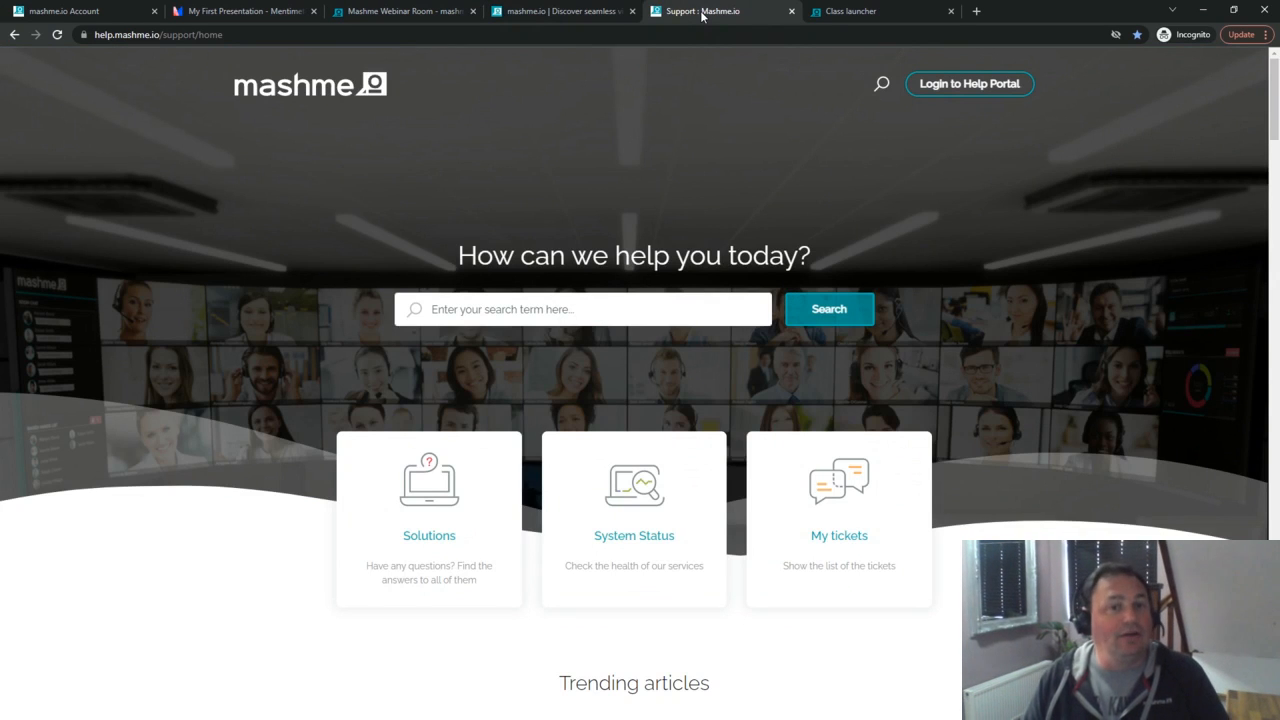
{"action": "mouse_move", "coordinate": [630, 162]}
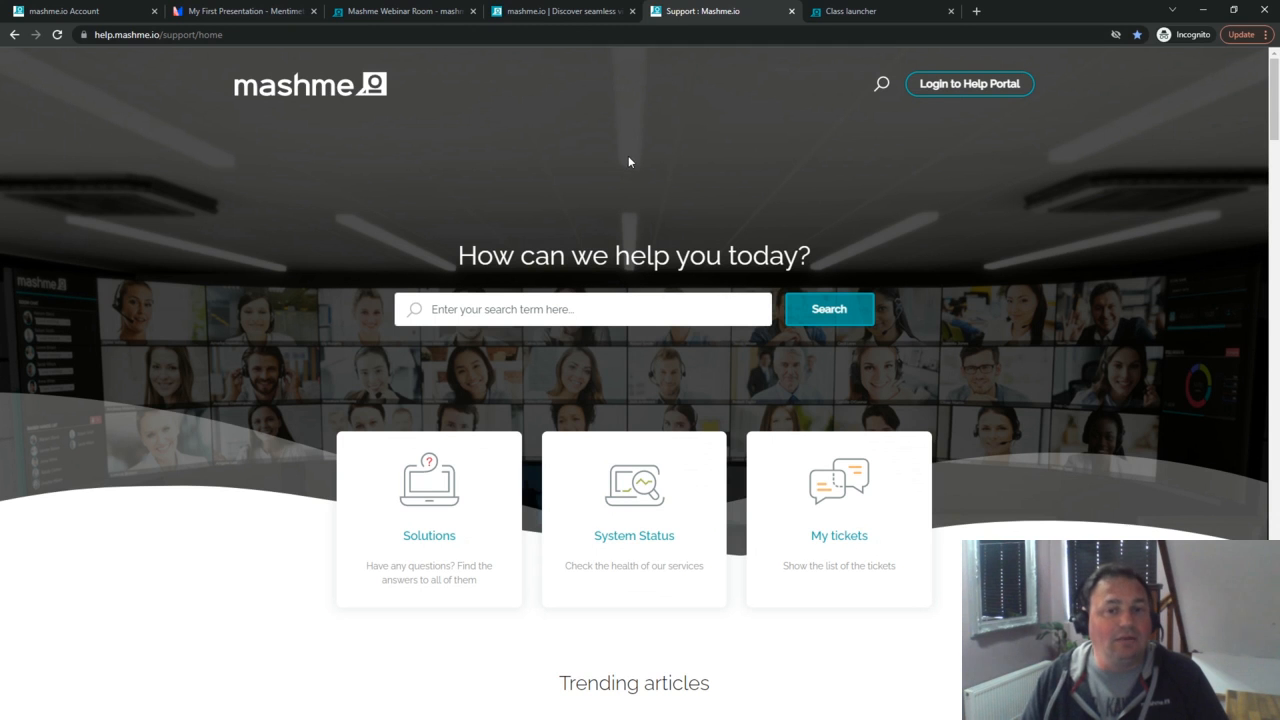
Scroll the support home page down to the Trending articles and Knowledge base sections
{"action": "scroll", "scroll_direction": "down", "scroll_amount": 3}
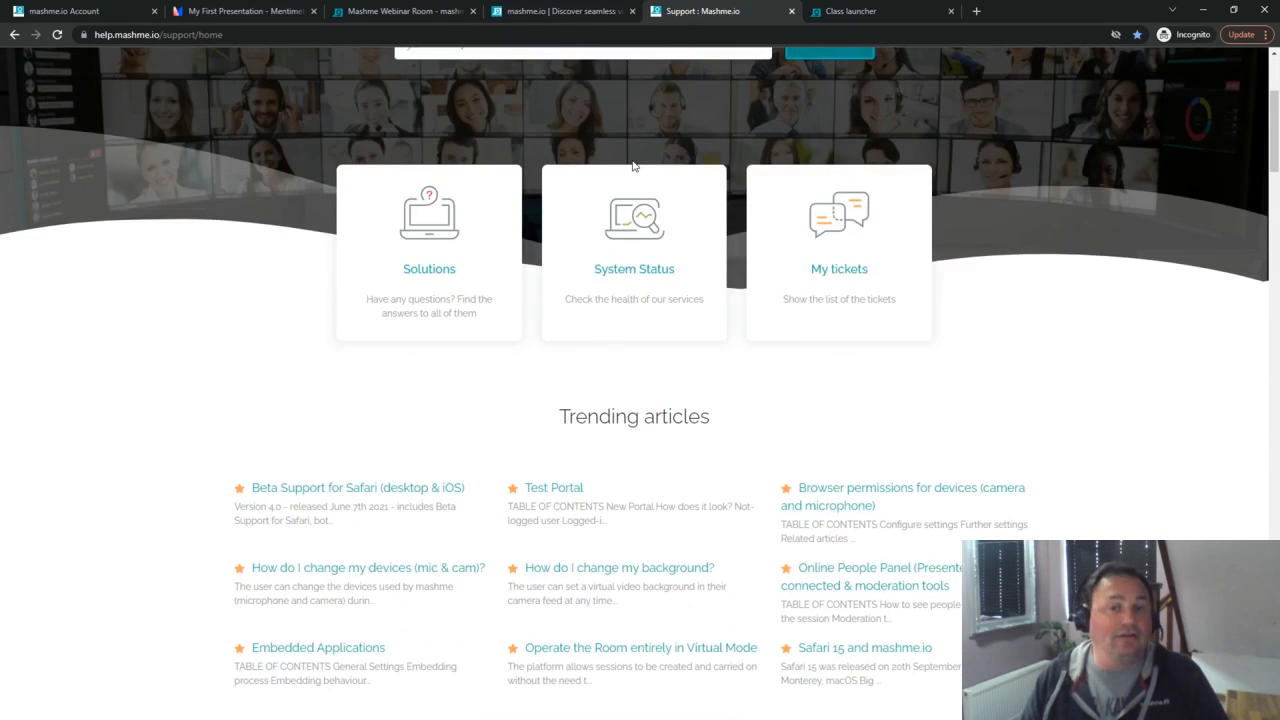
{"action": "scroll", "scroll_direction": "down", "scroll_amount": 3}
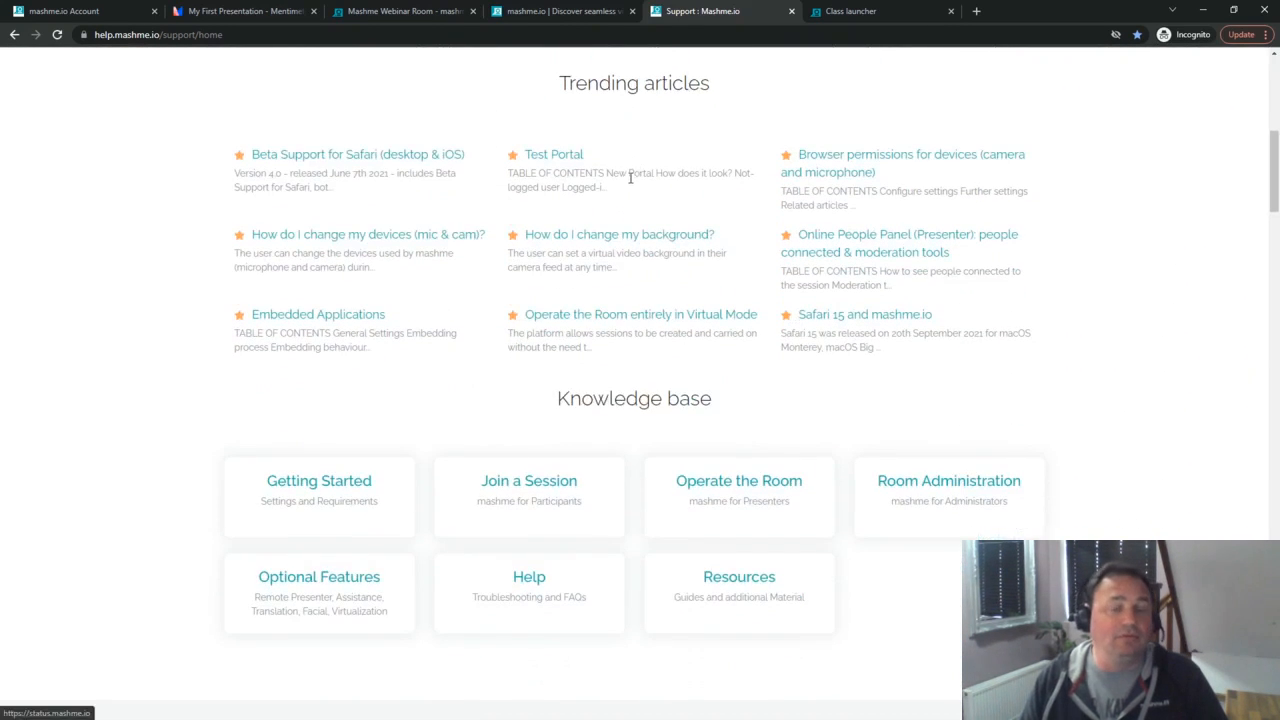